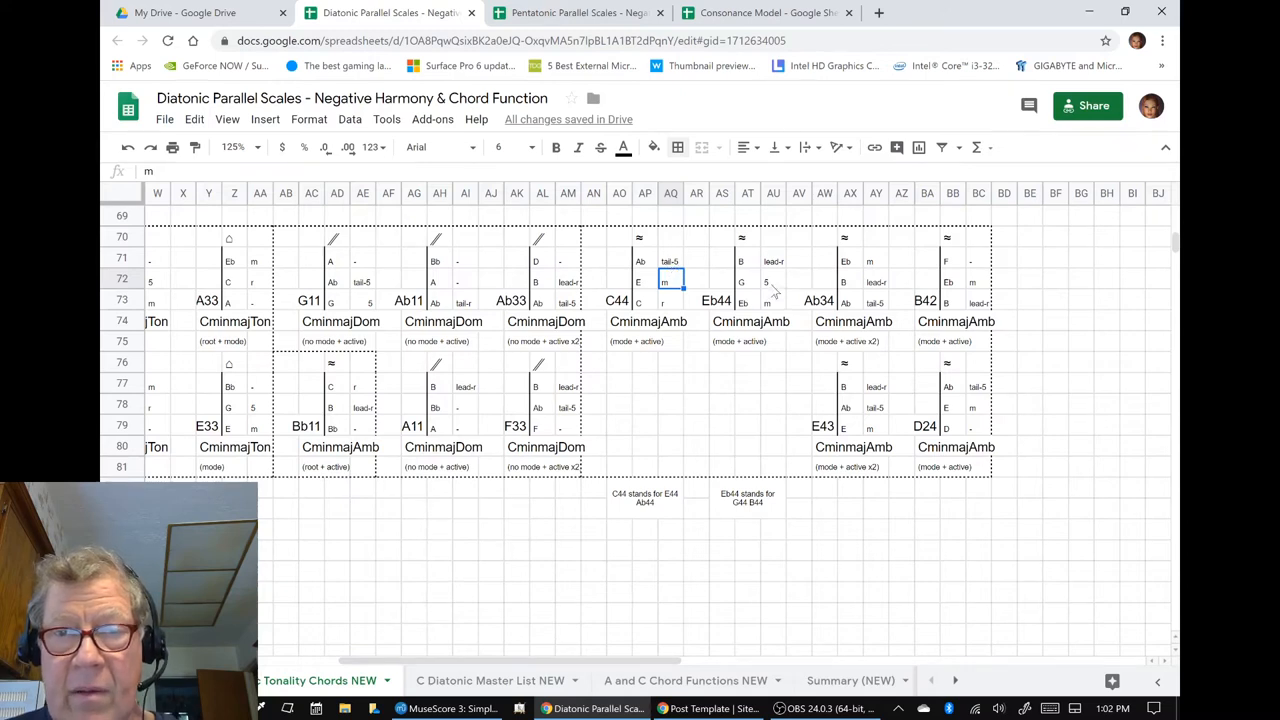
Step: Inspect the lead+ and tail-5 labels in a chord box, then scroll left to the 'In Functional and Mirror Order' heading and note
click(772, 260)
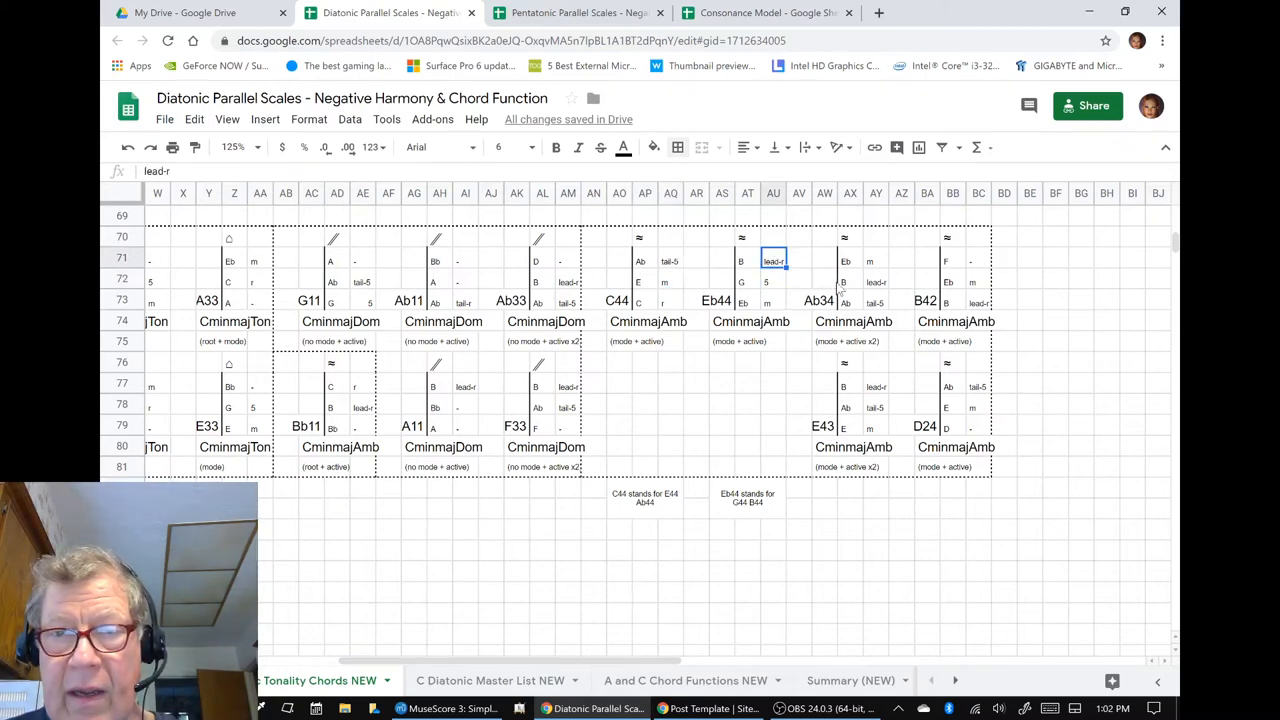
click(876, 302)
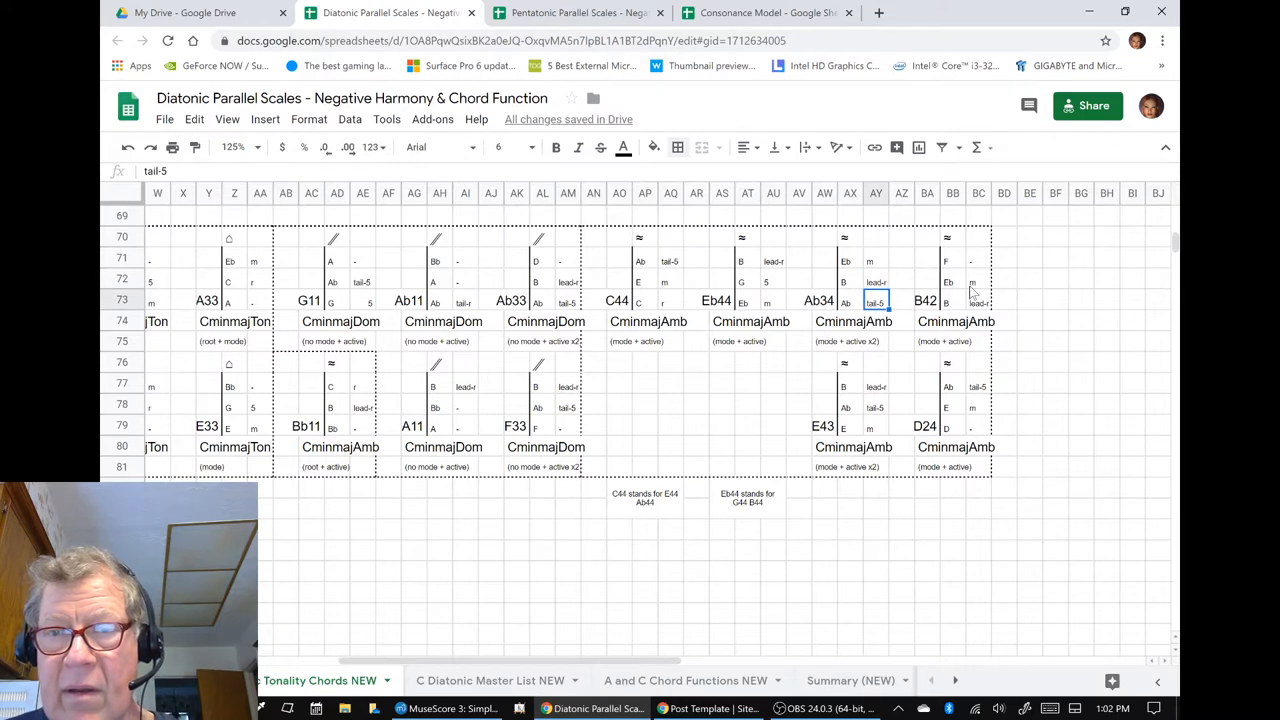
mouse_move(676, 550)
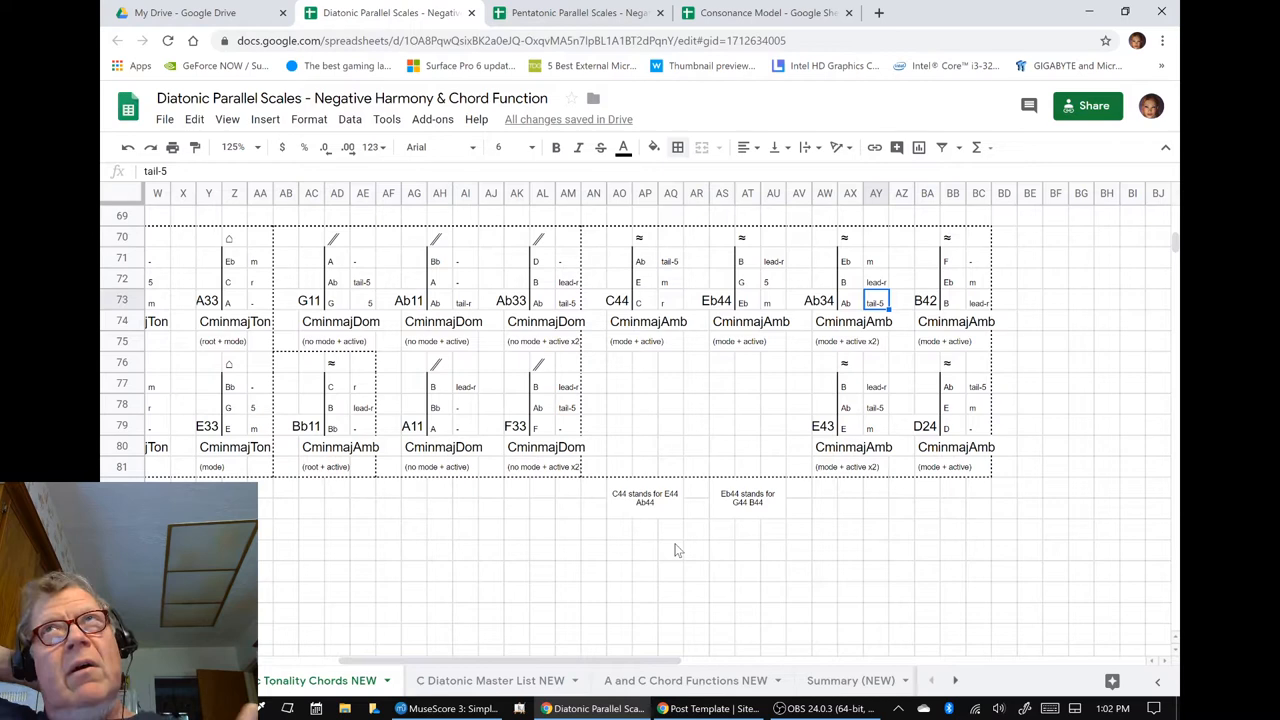
mouse_move(724, 612)
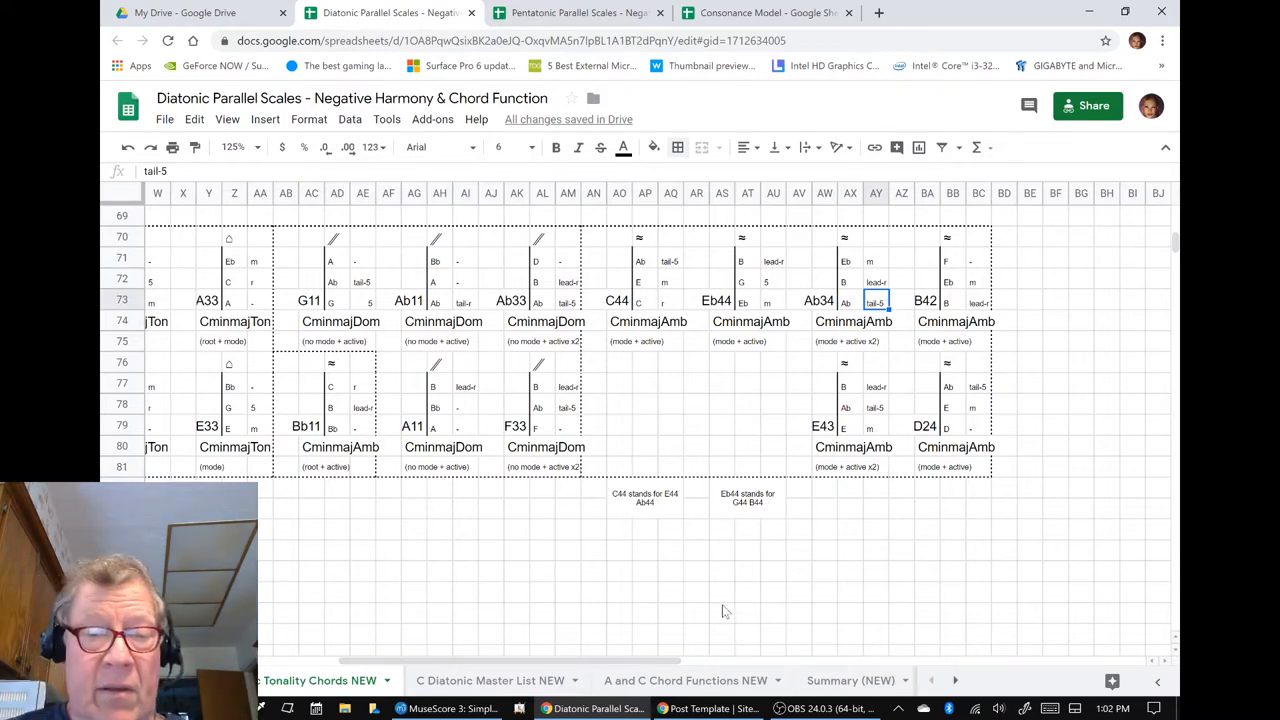
mouse_move(628, 662)
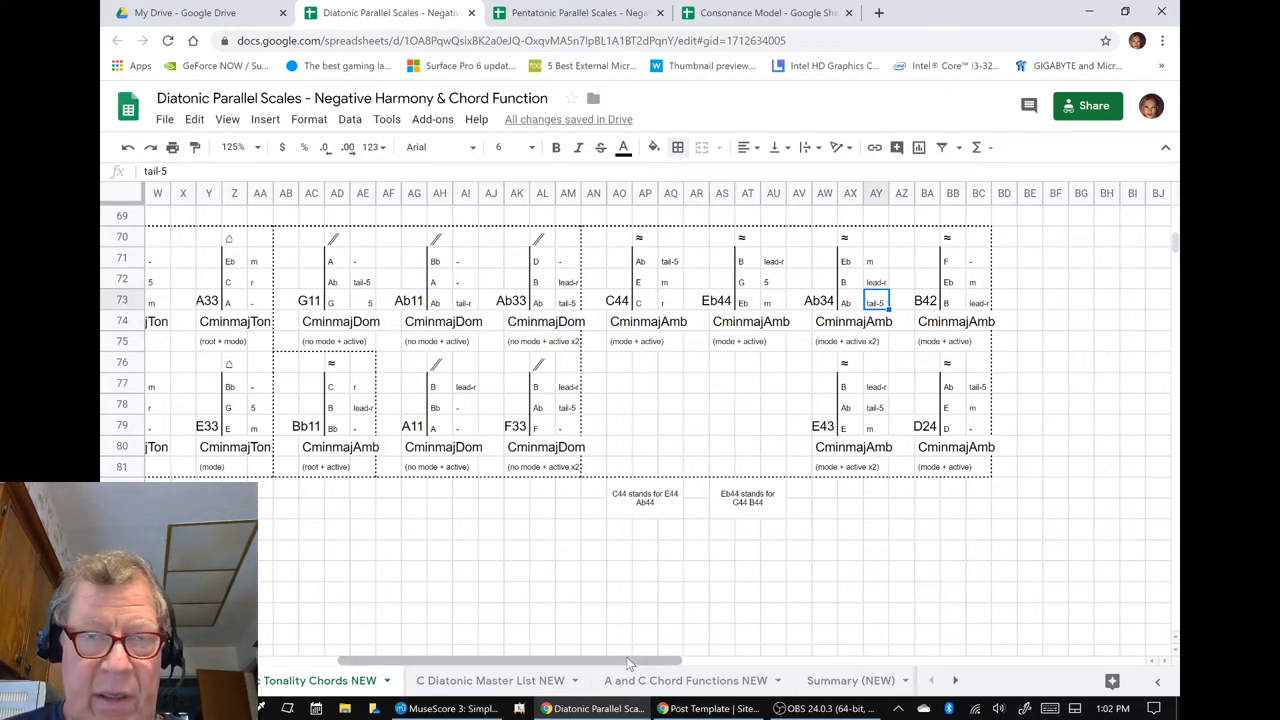
scroll(left, 3)
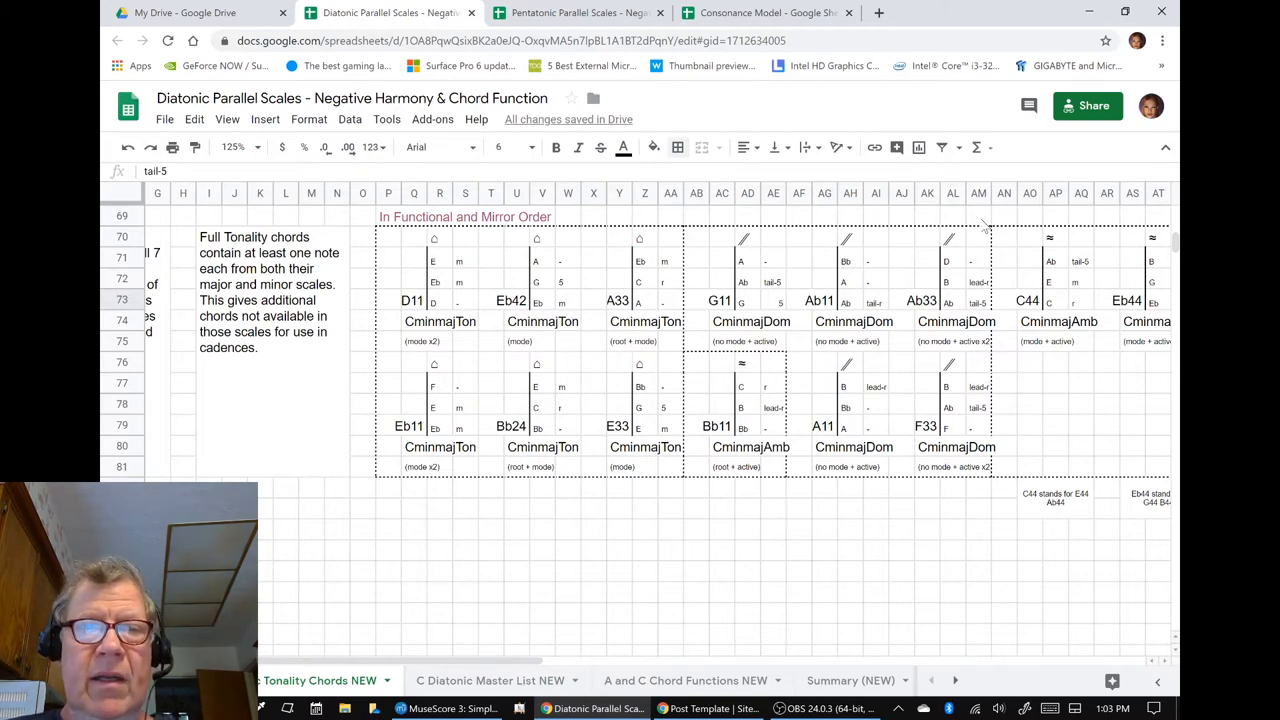
mouse_move(776, 222)
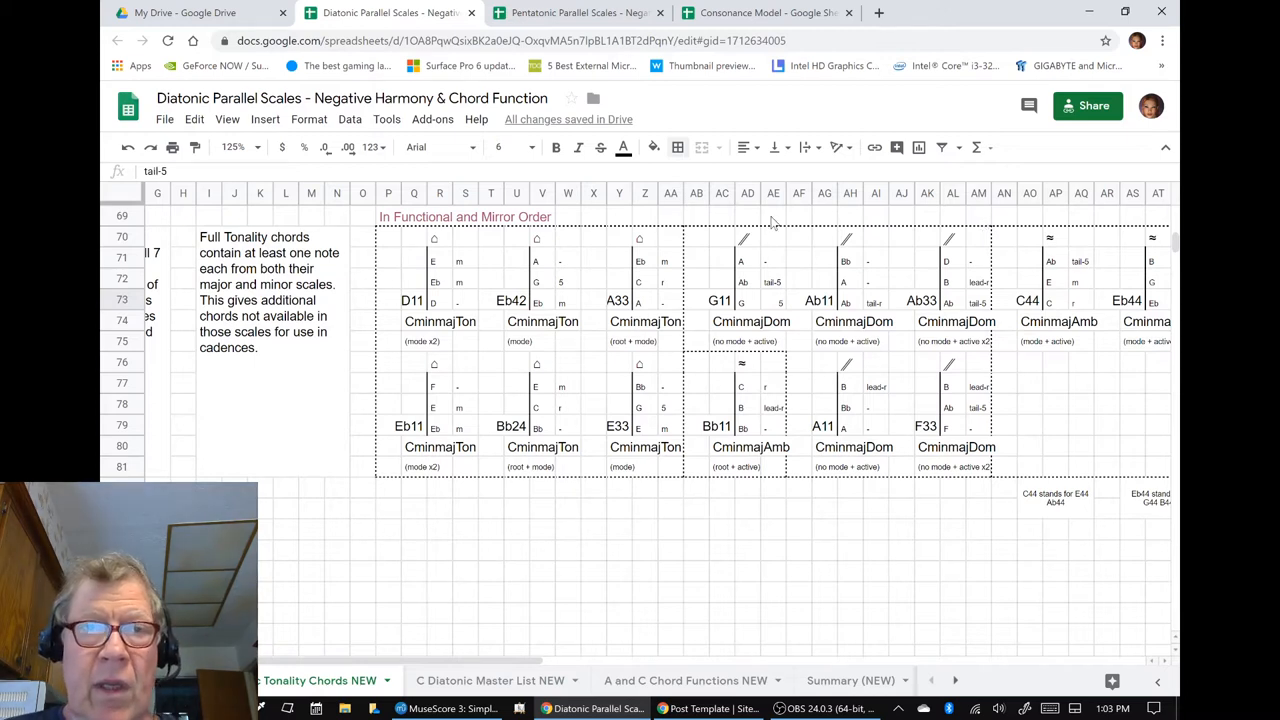
Step: In MuseScore 3, set View > Documents Stacked so open scores show one at a time
click(448, 708)
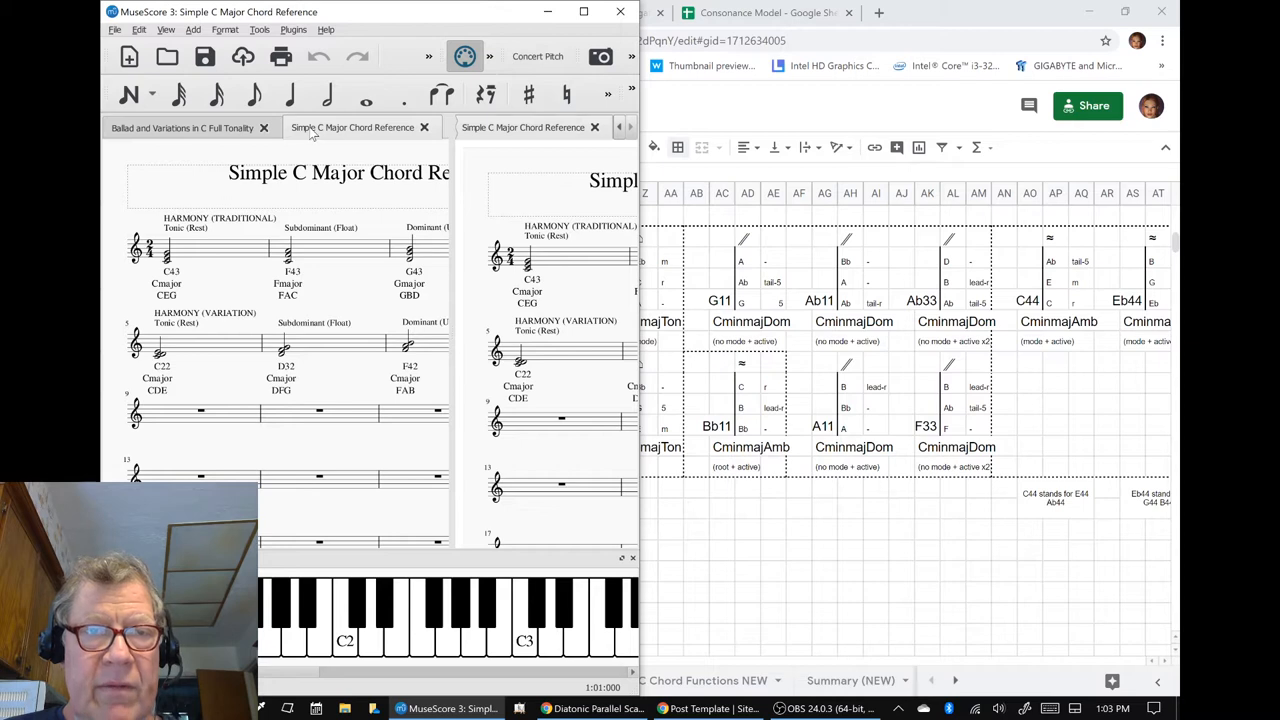
mouse_move(168, 128)
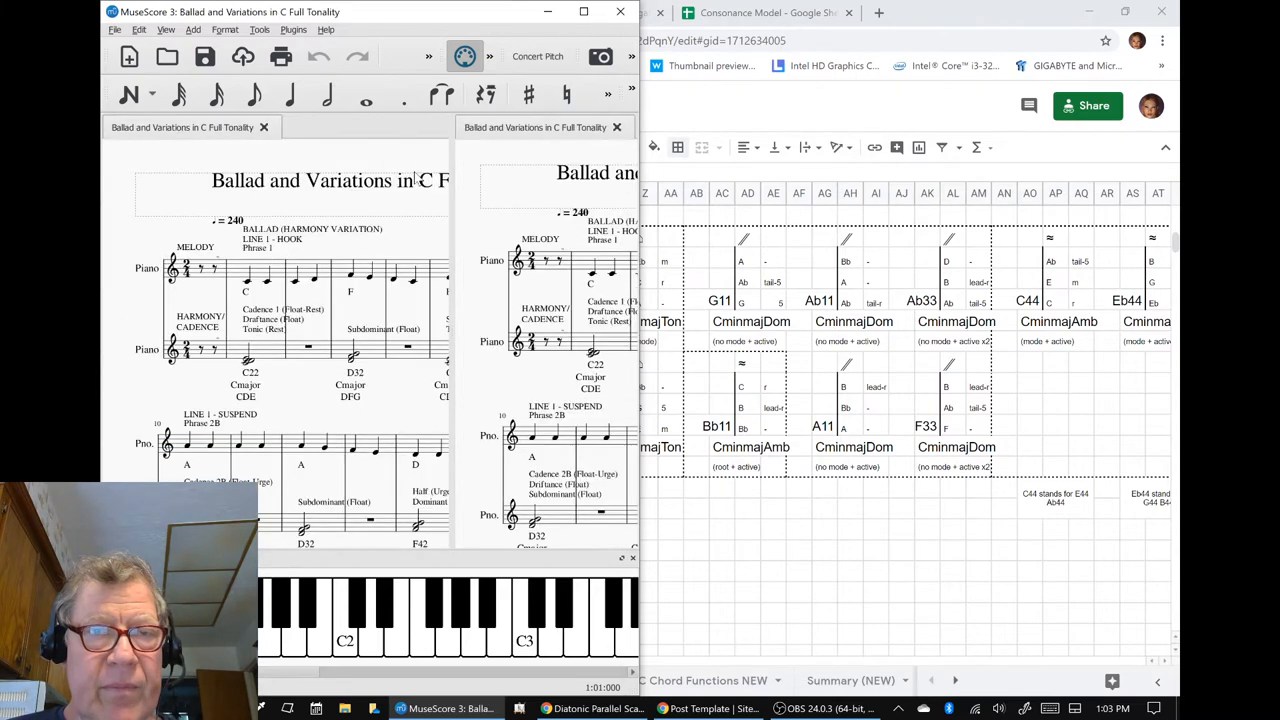
click(164, 30)
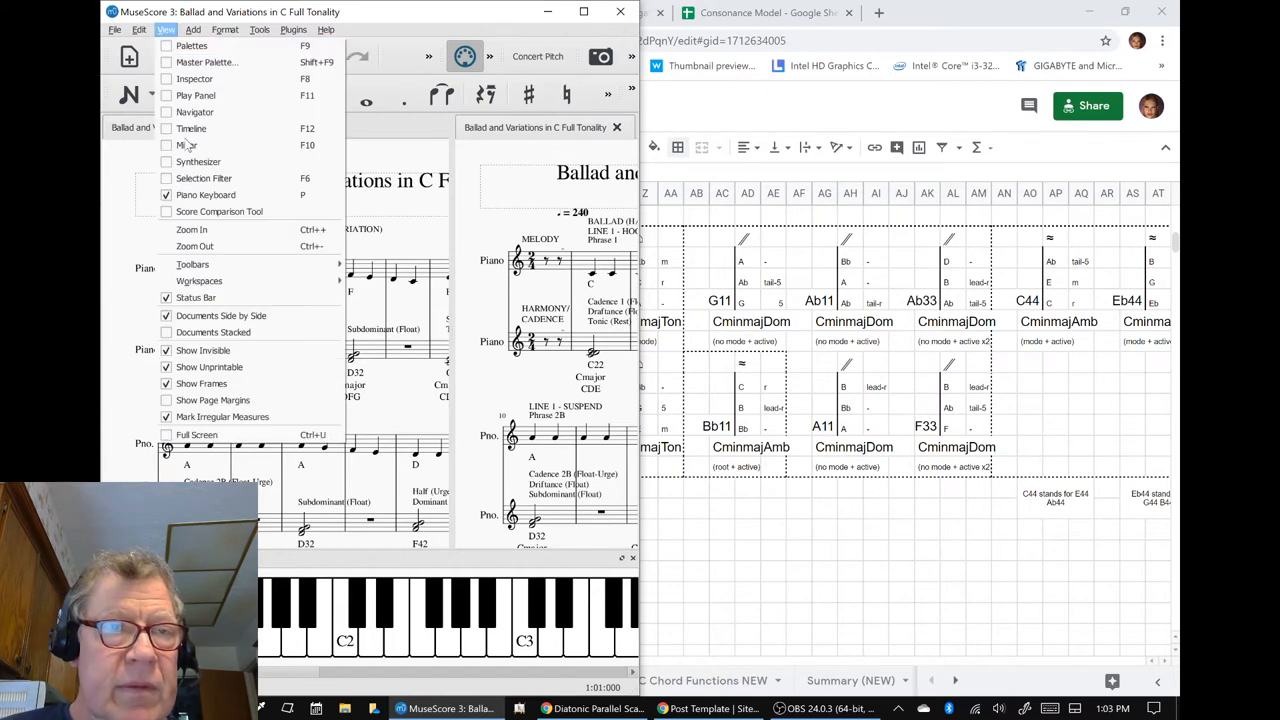
mouse_move(212, 332)
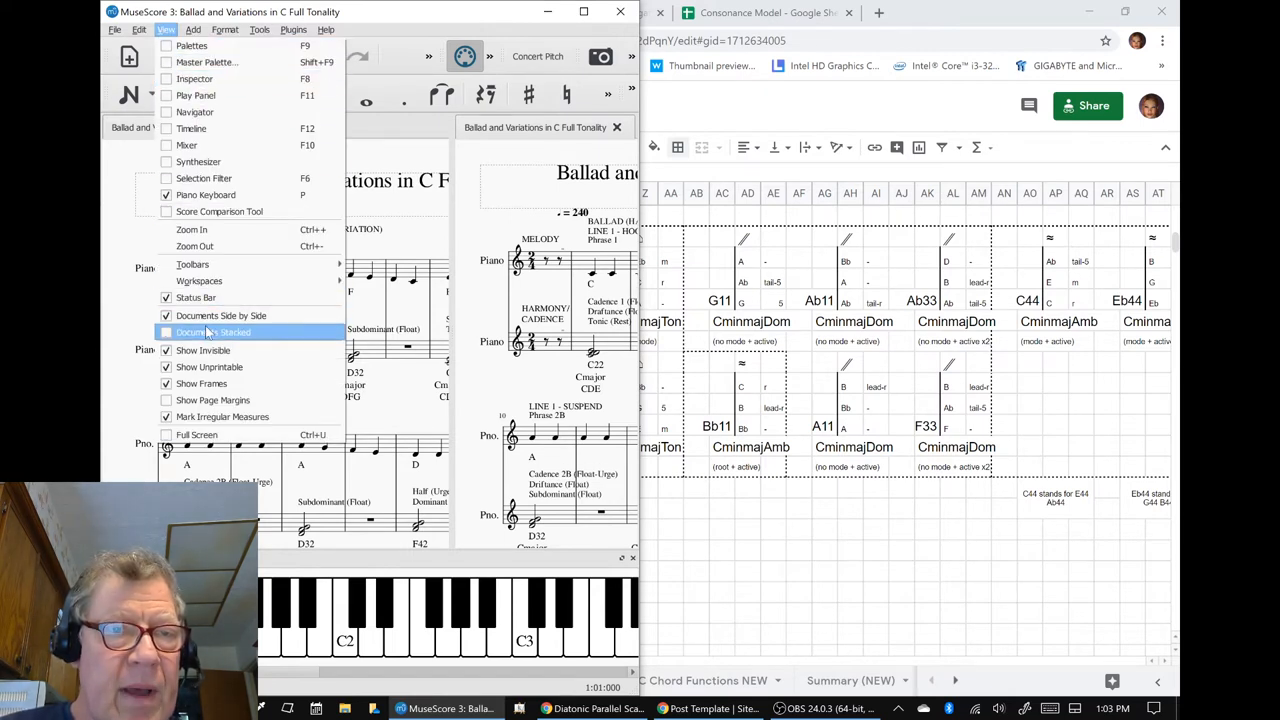
click(220, 332)
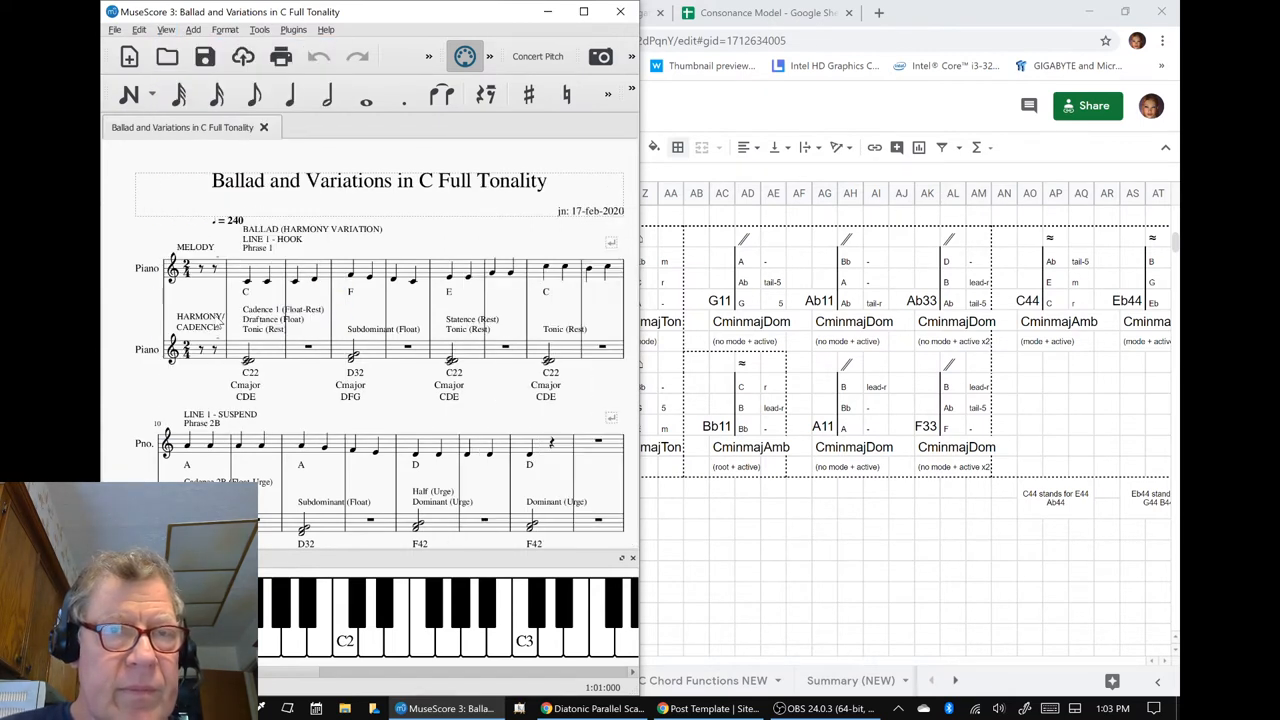
Step: Select the empty third-staff measures in Simple C Major Chord Reference, then return to Chrome
click(168, 56)
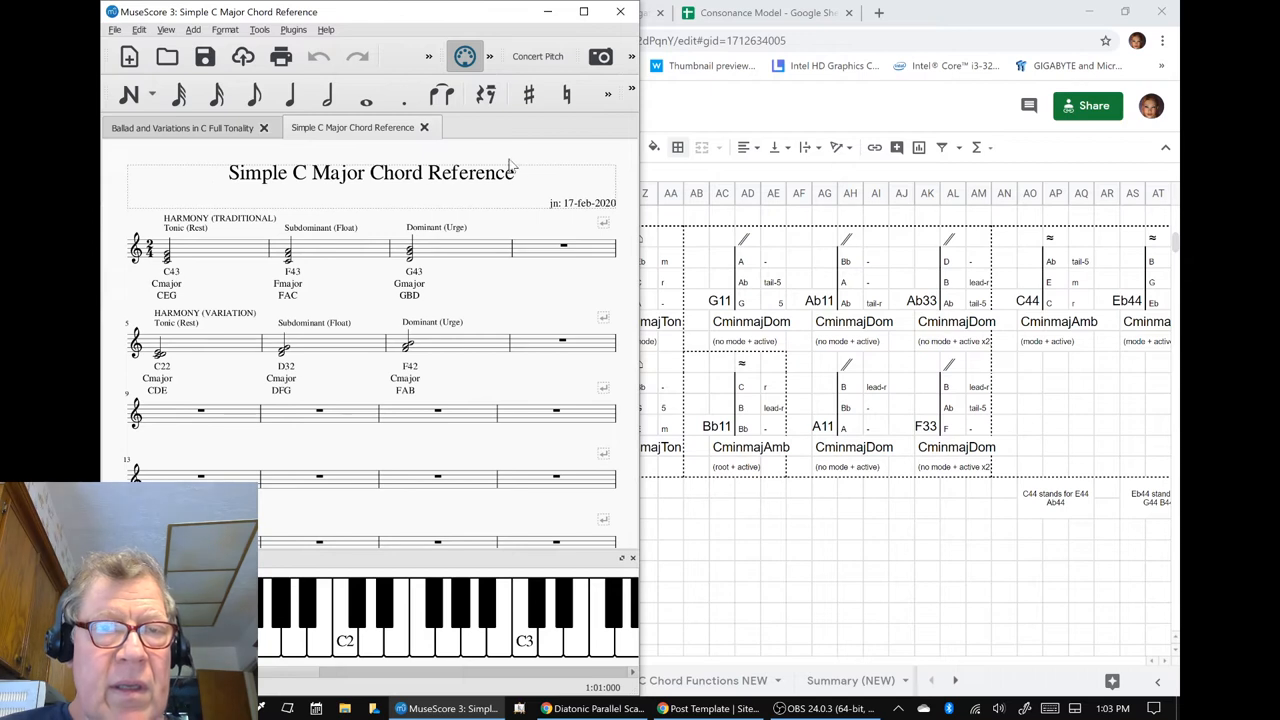
click(200, 412)
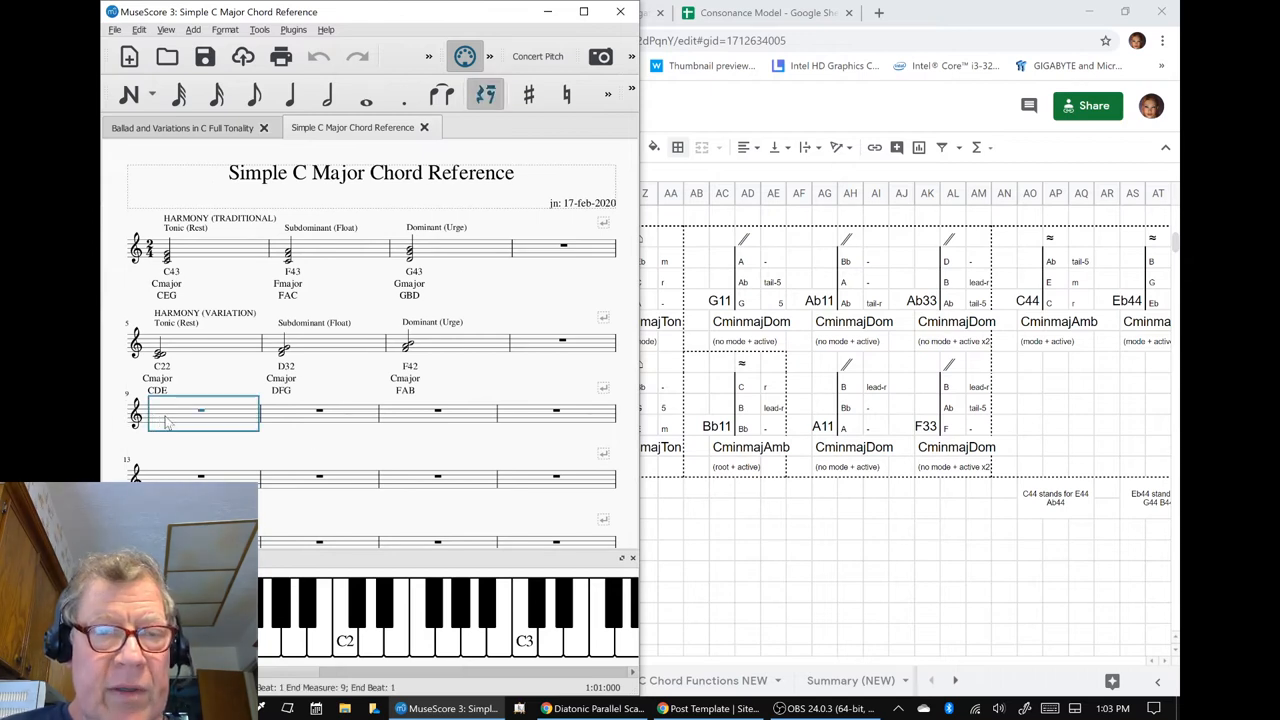
click(472, 418)
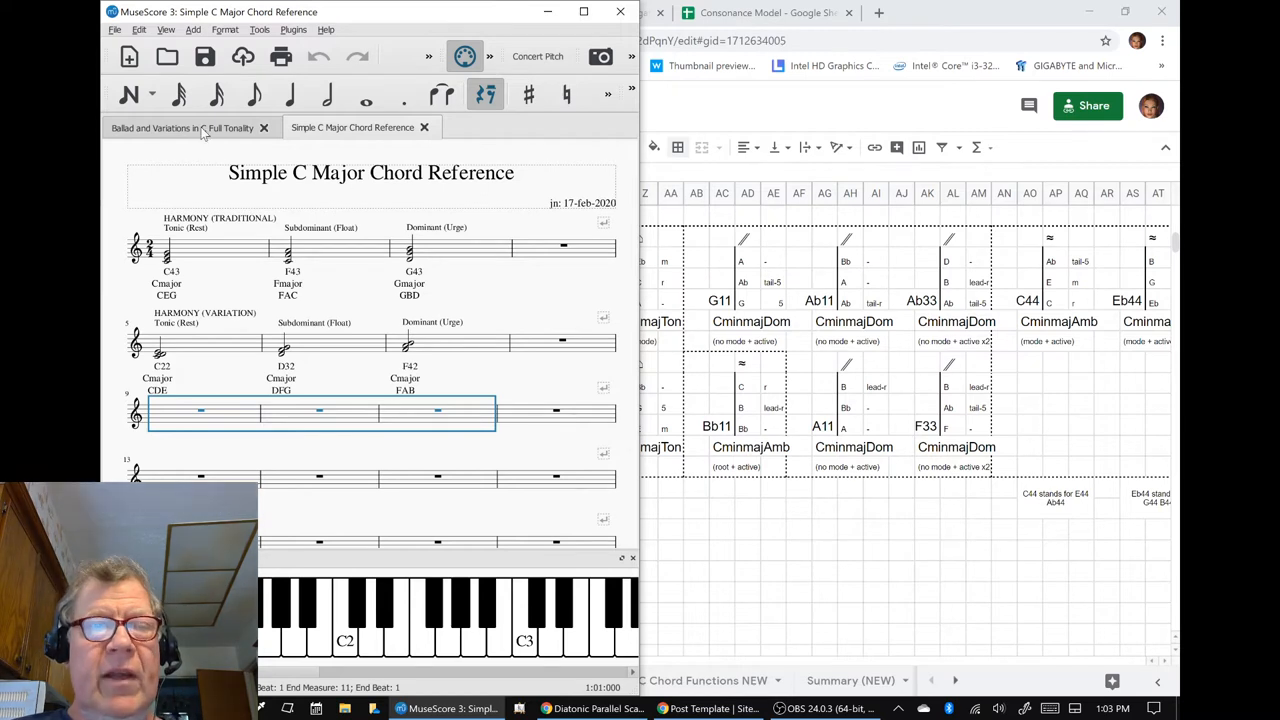
click(156, 128)
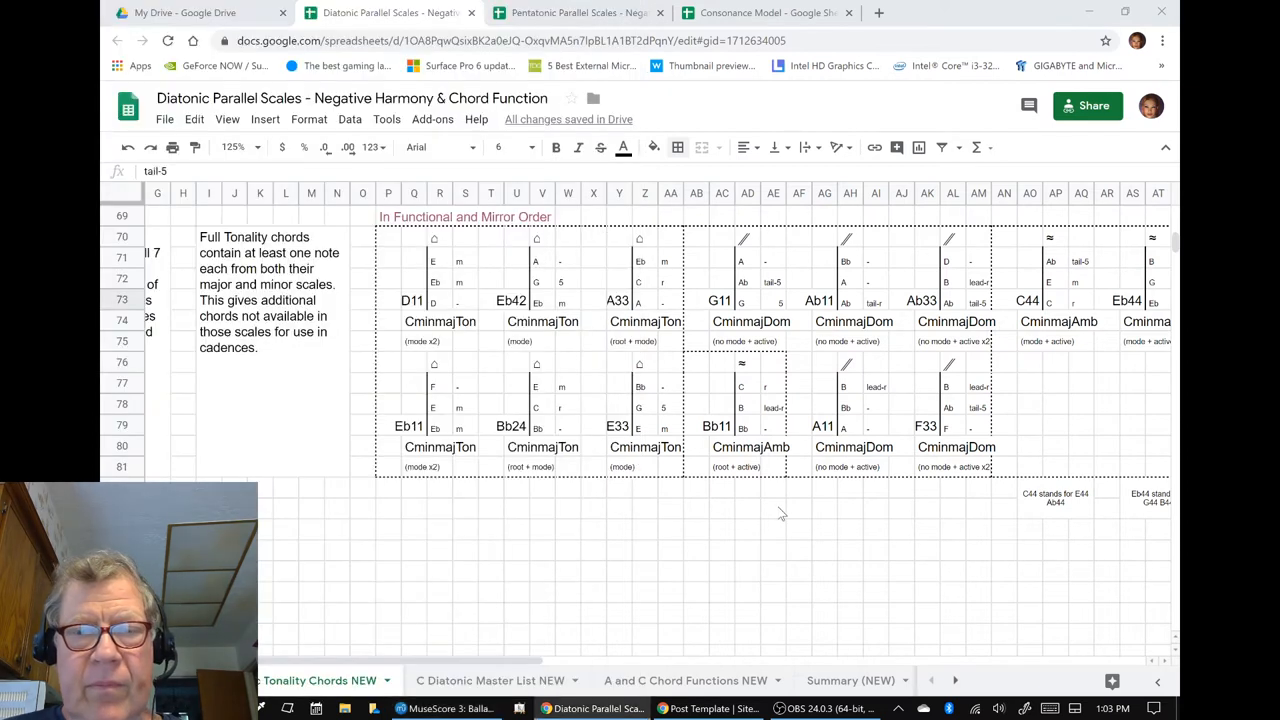
Step: Switch from the current sheet to the Pentatonic Parallel Scales spreadsheet and view its top
click(772, 508)
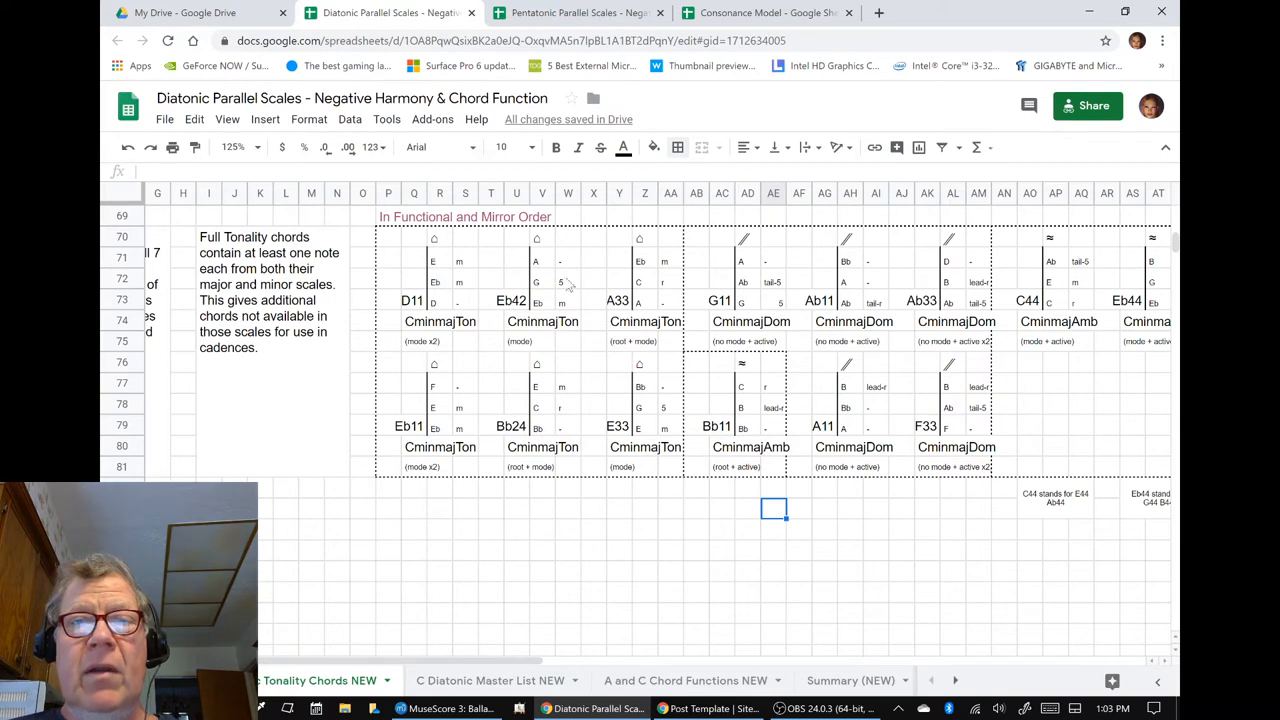
click(578, 12)
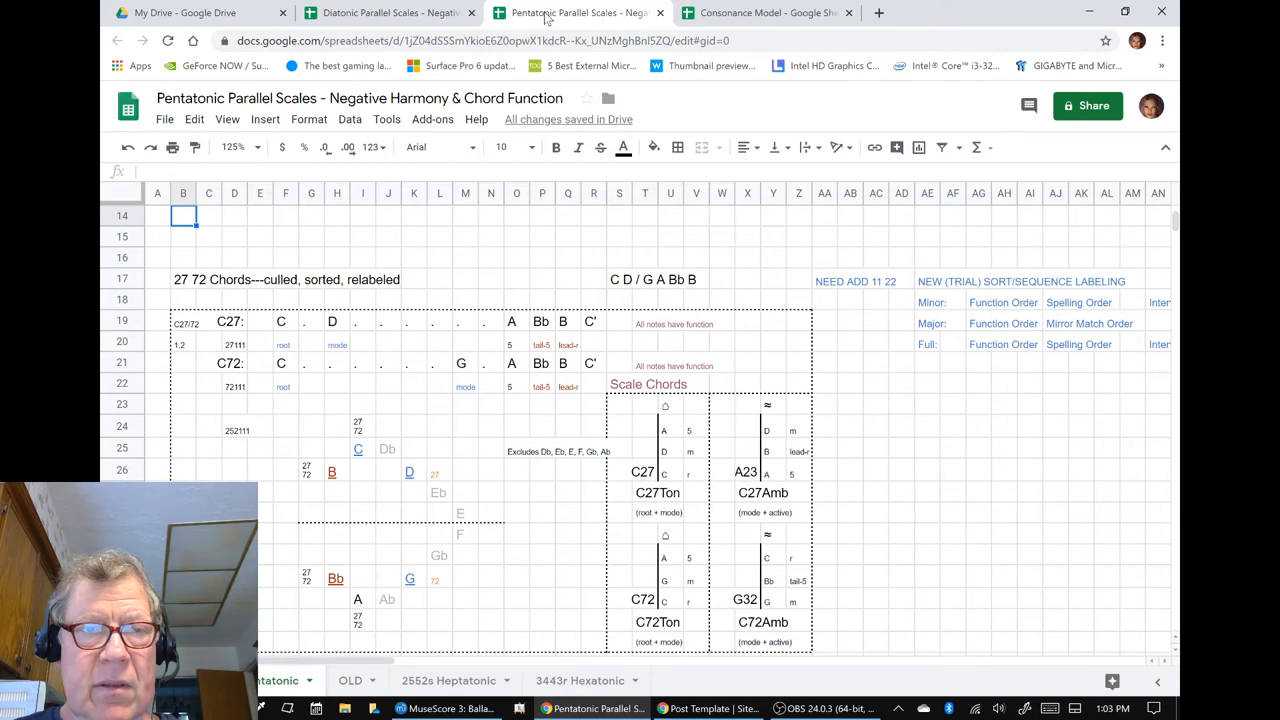
scroll(up, 3)
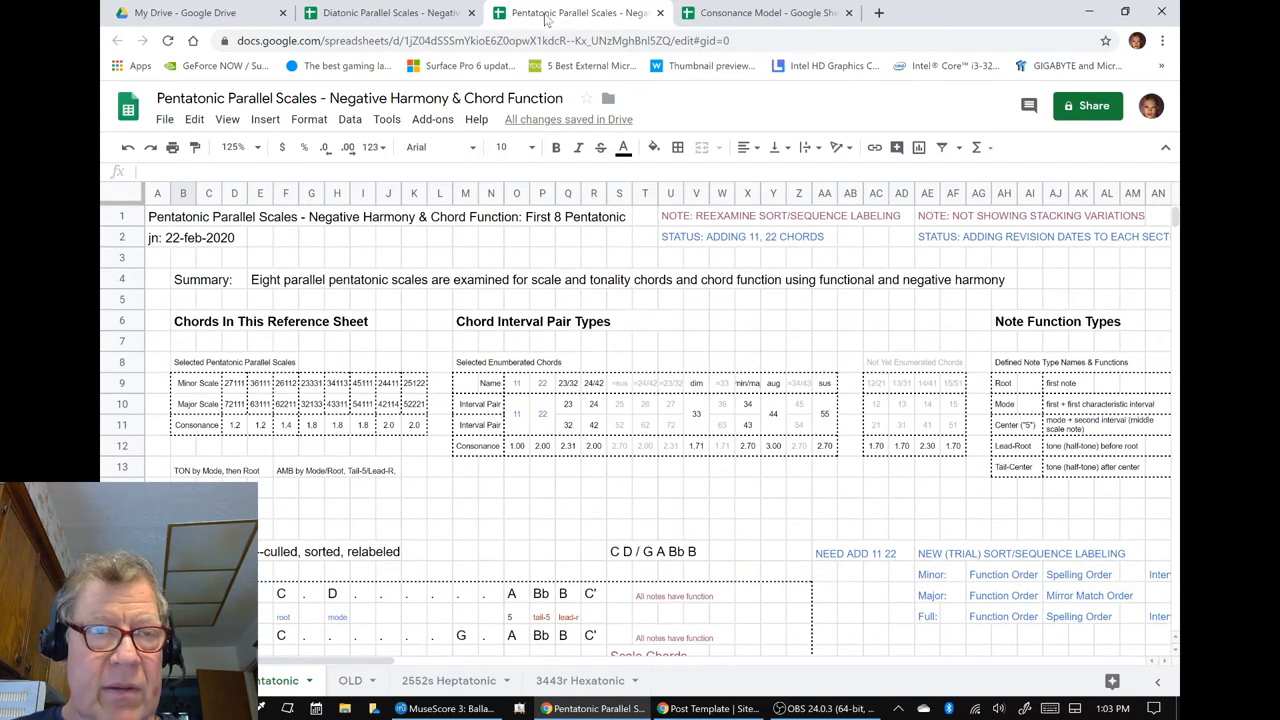
Step: Scroll right from 'Chords In This Reference Sheet' to the Chord Function, Cadence and Interval Consonance tables
scroll(down, 3)
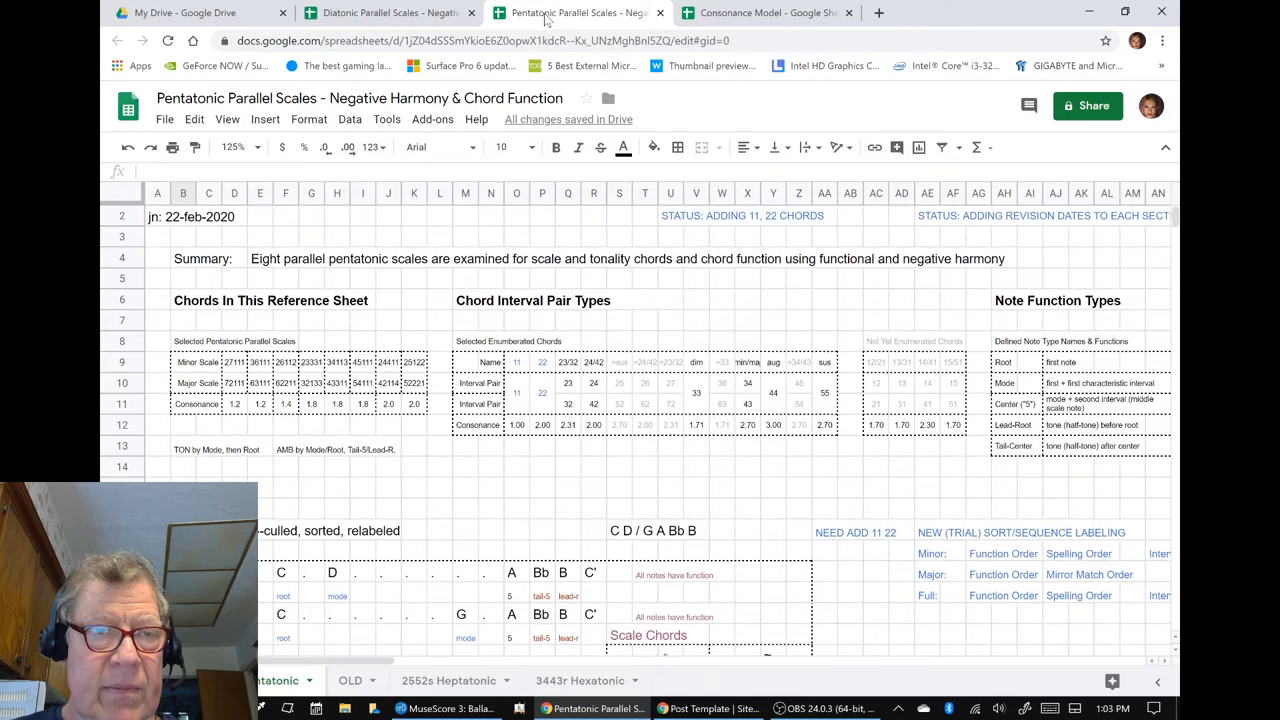
scroll(down, 3)
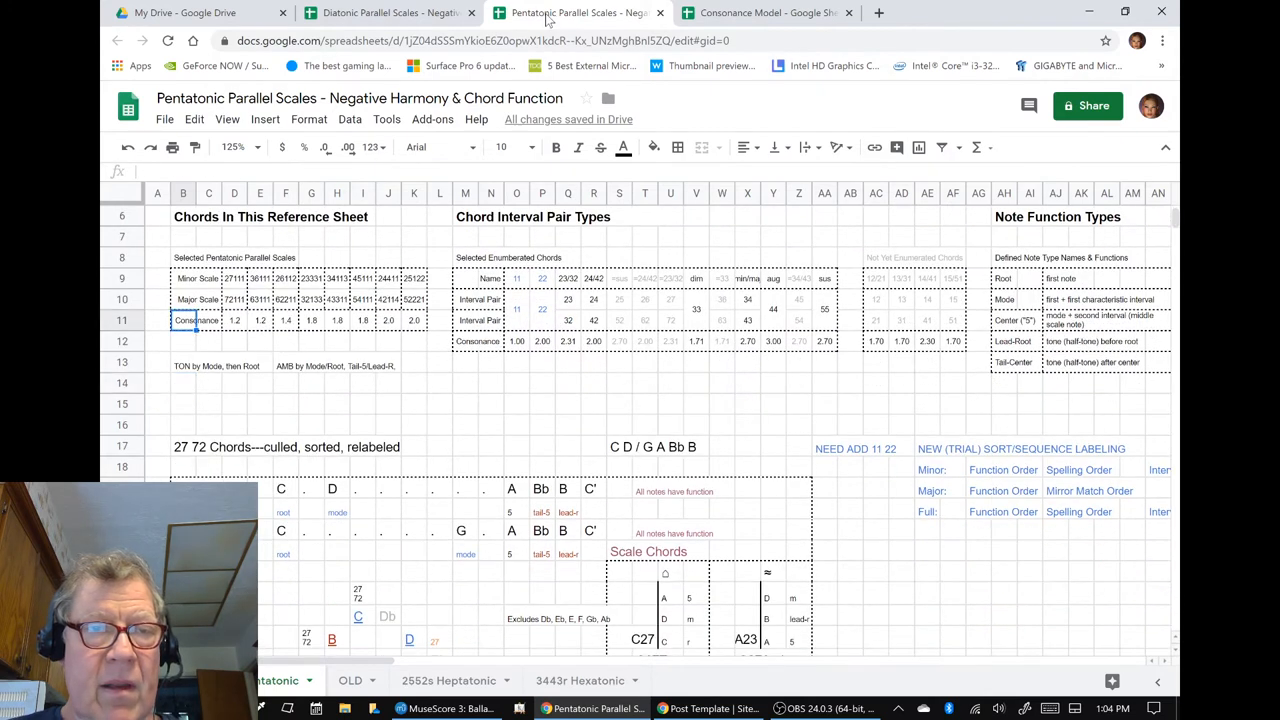
click(184, 216)
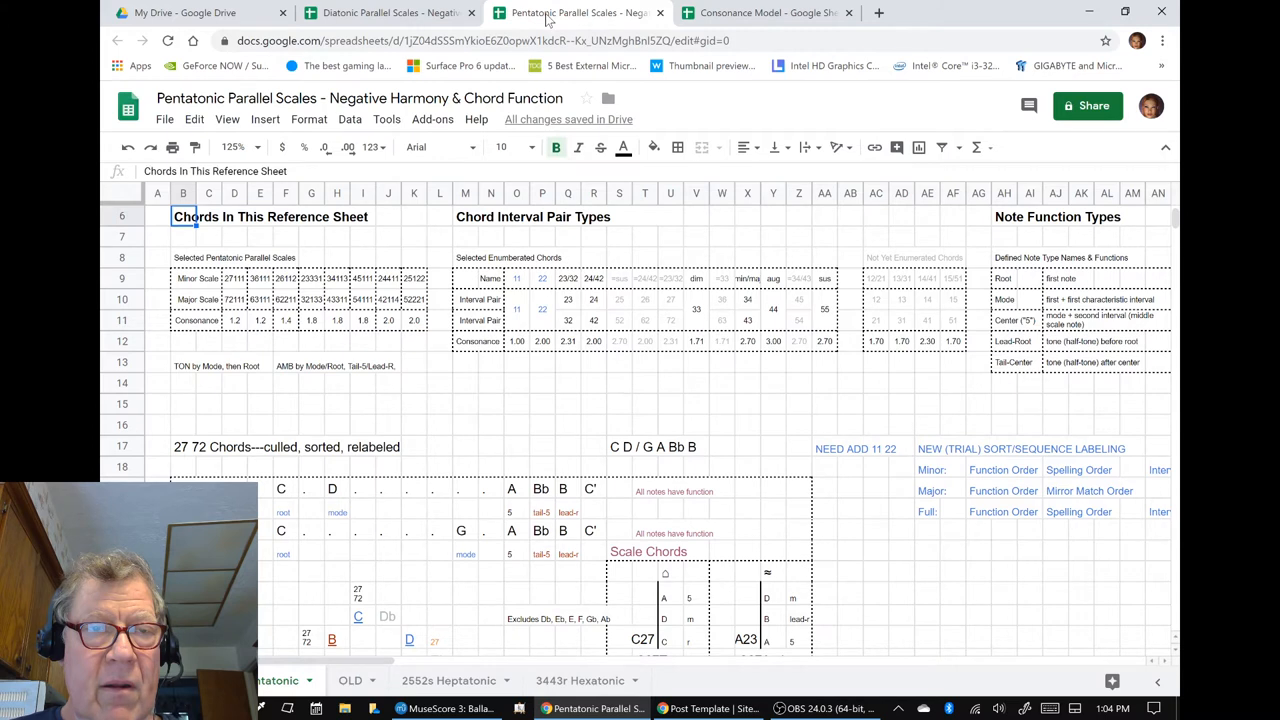
scroll(right, 3)
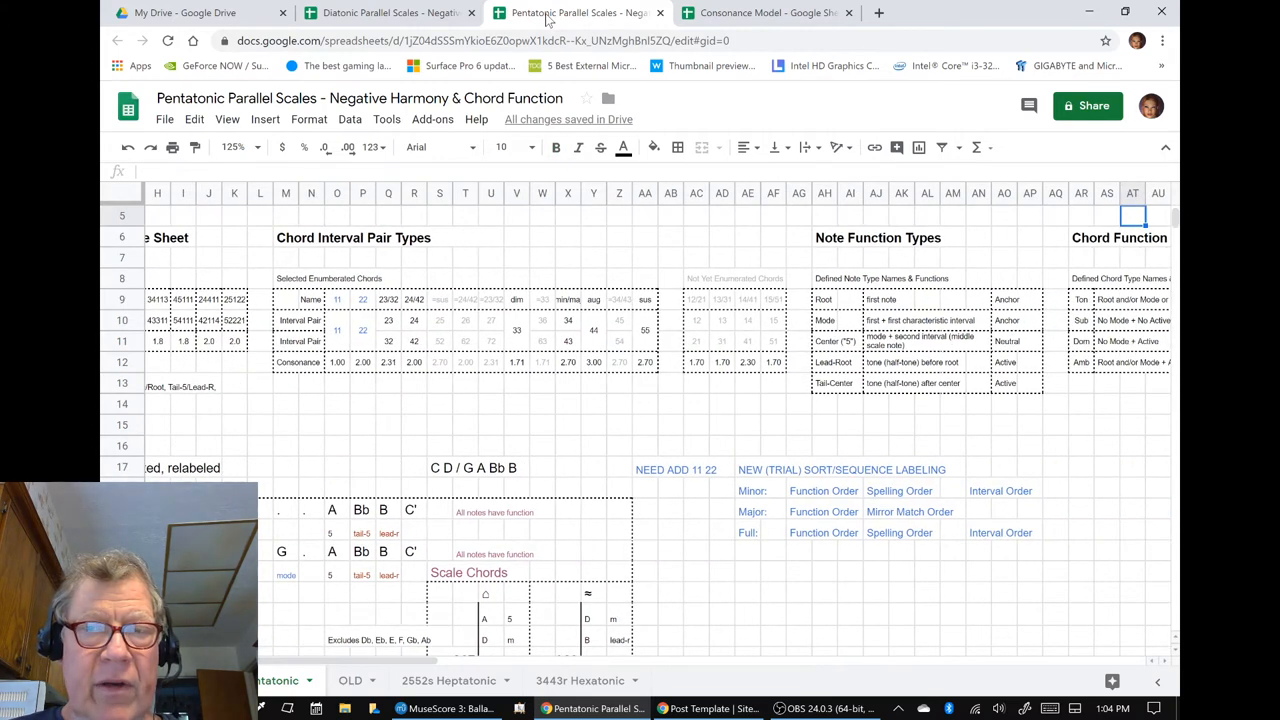
scroll(right, 3)
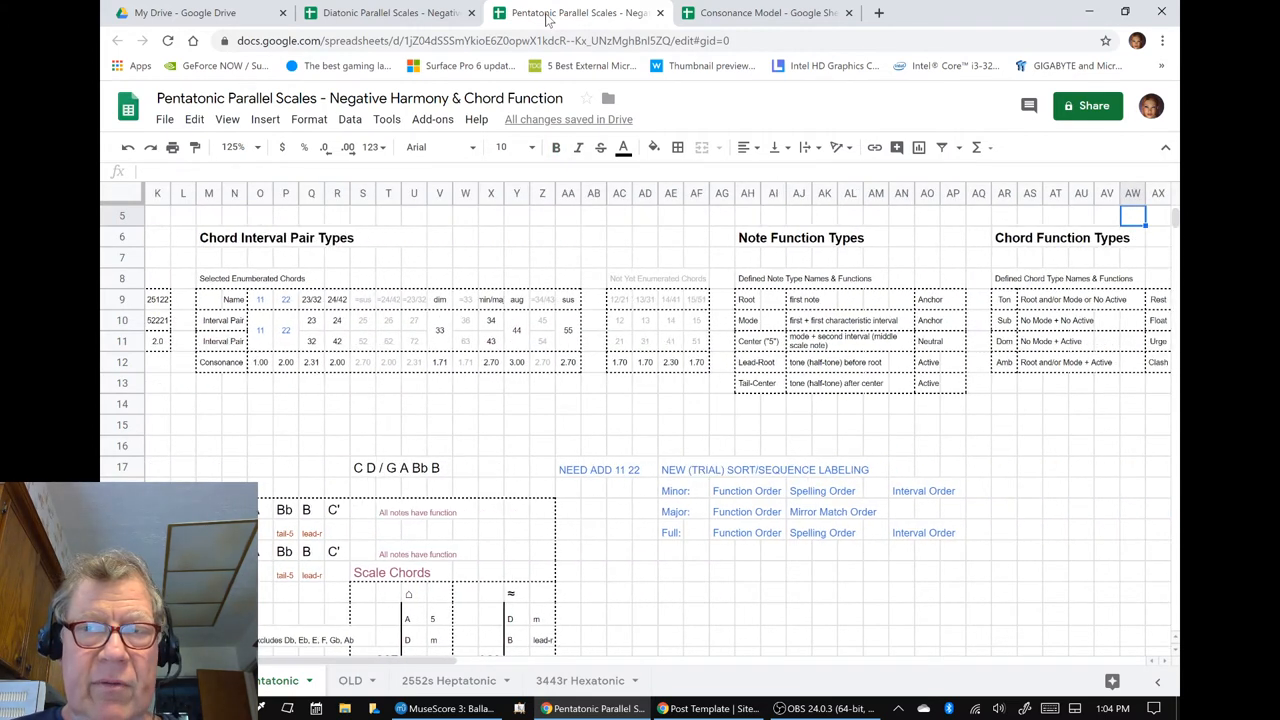
scroll(right, 3)
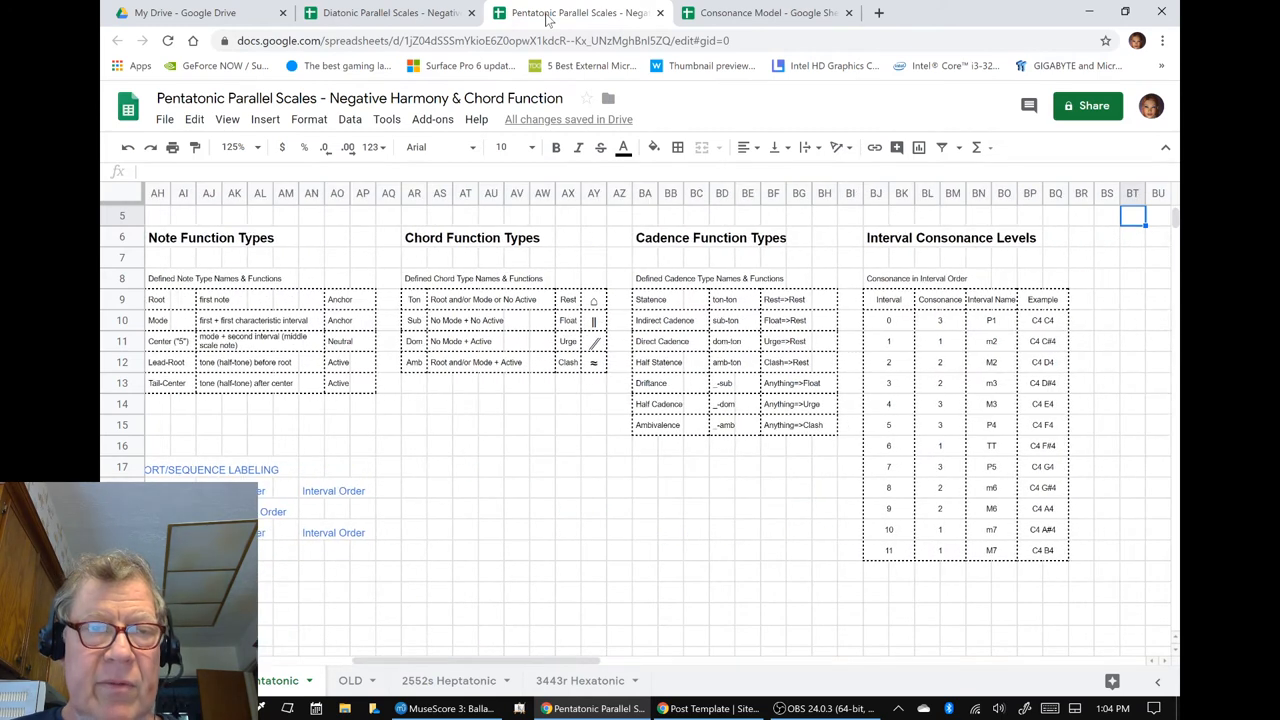
click(492, 216)
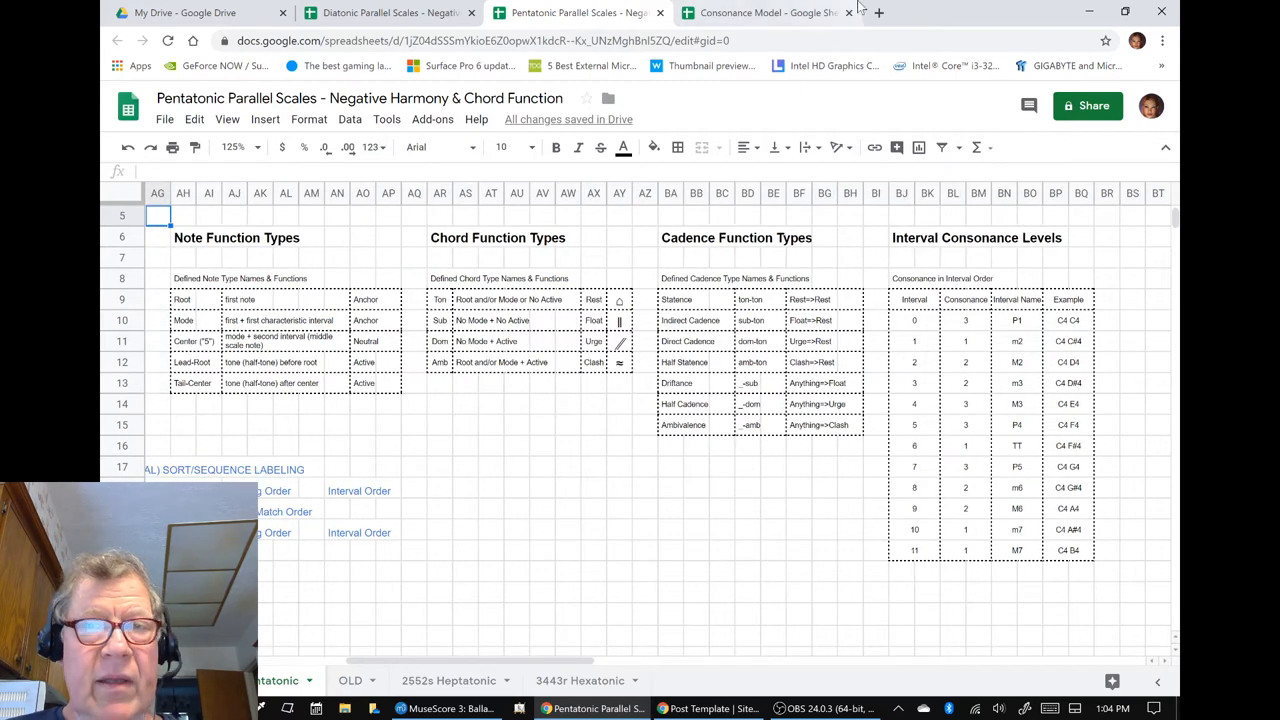
click(764, 12)
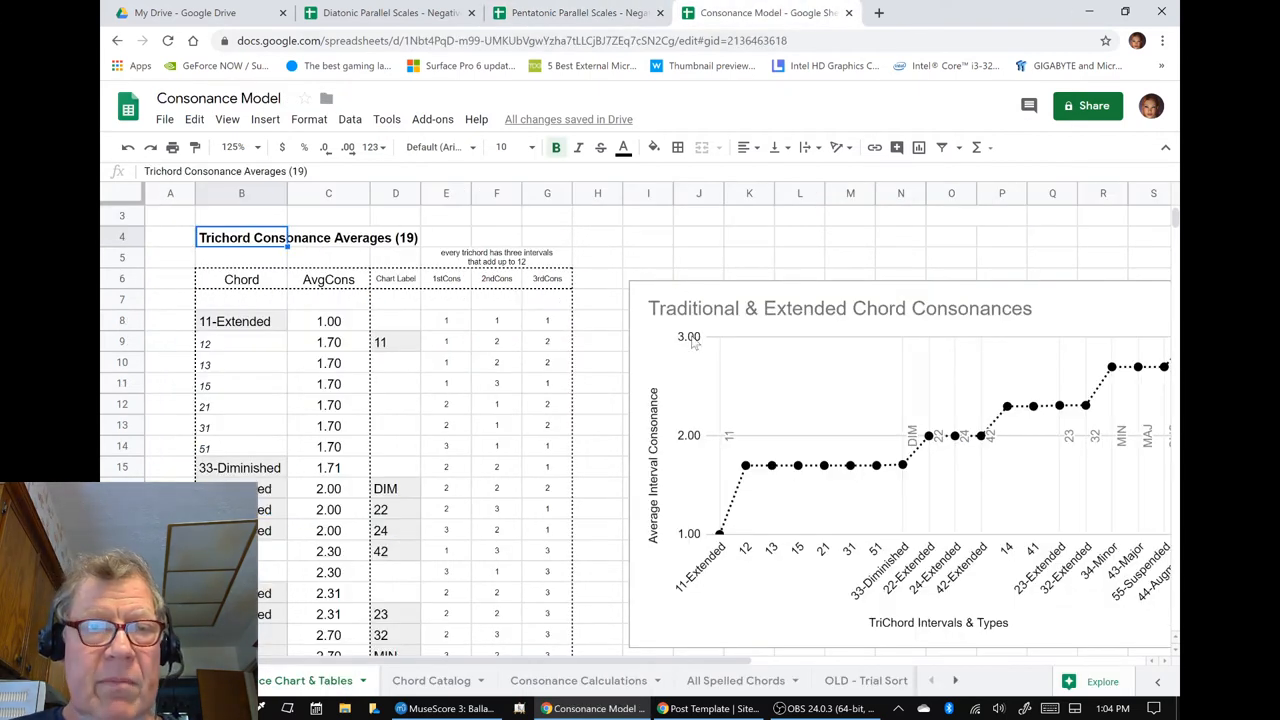
mouse_move(448, 264)
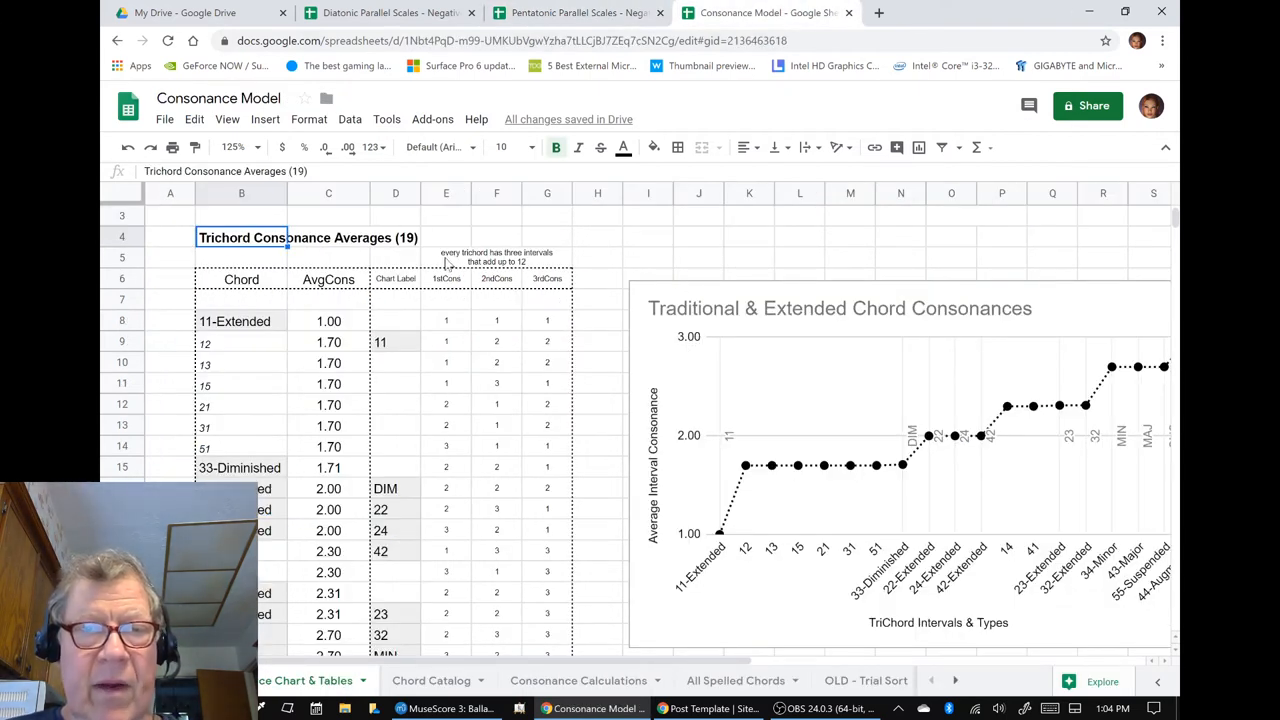
click(496, 256)
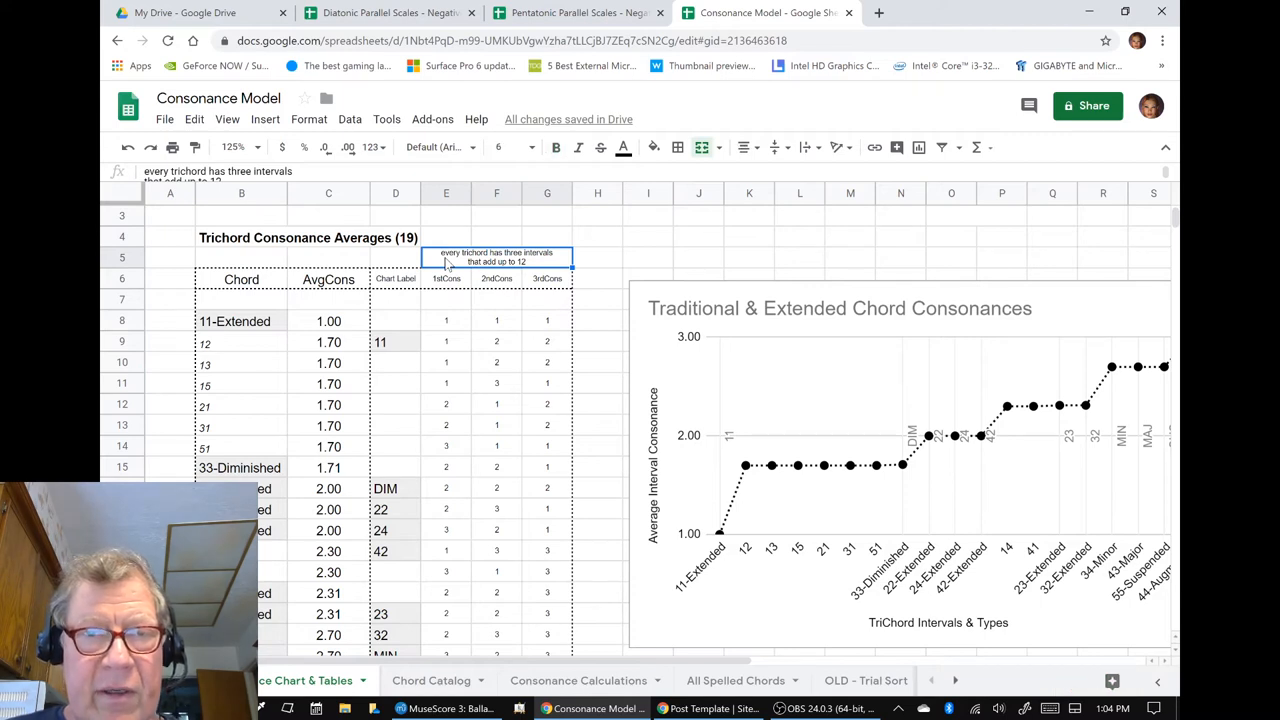
scroll(down, 3)
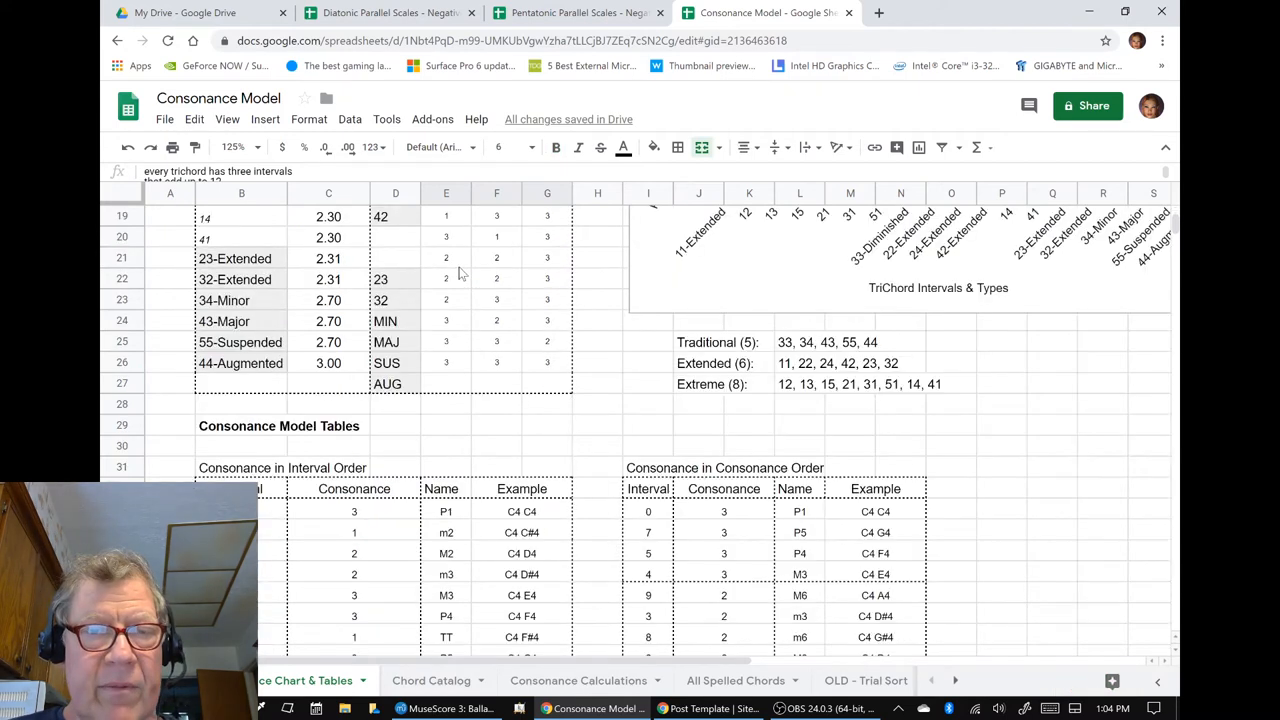
scroll(down, 3)
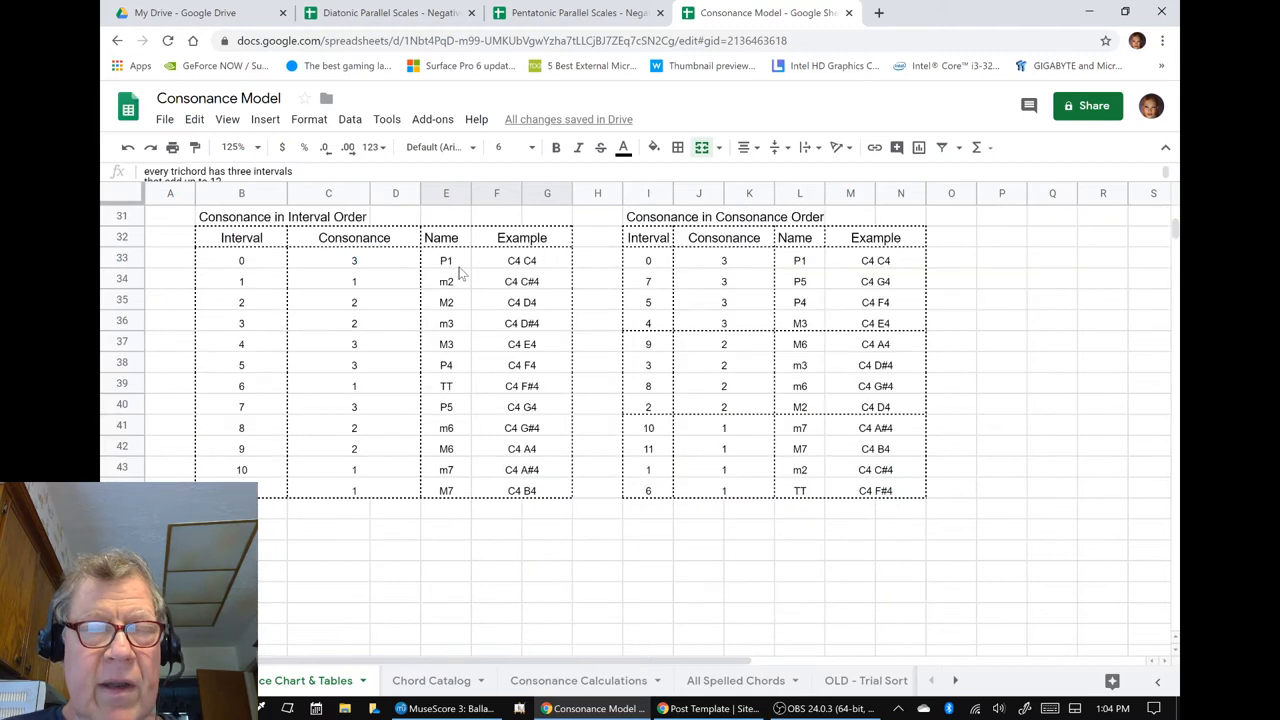
scroll(up, 3)
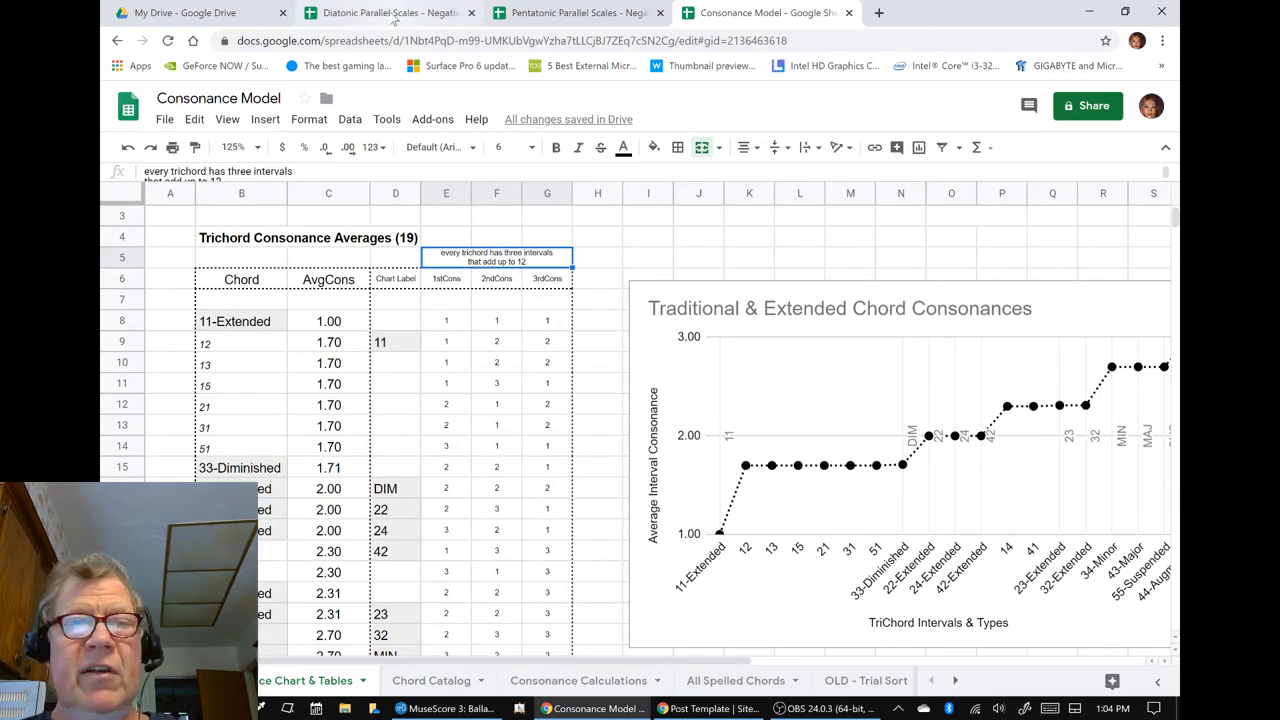
mouse_move(390, 12)
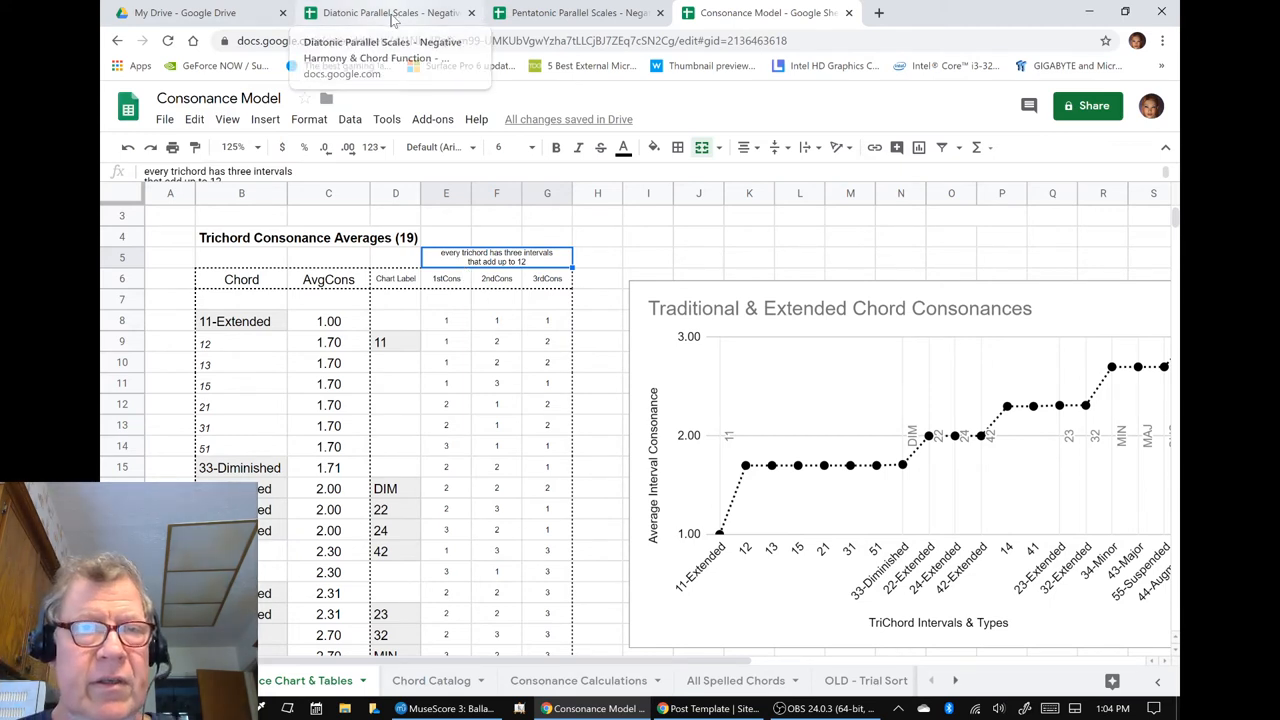
Step: On the Diatonic Parallel Scales sheet, edit the row 17 note's date to 22-feb-2020
click(380, 12)
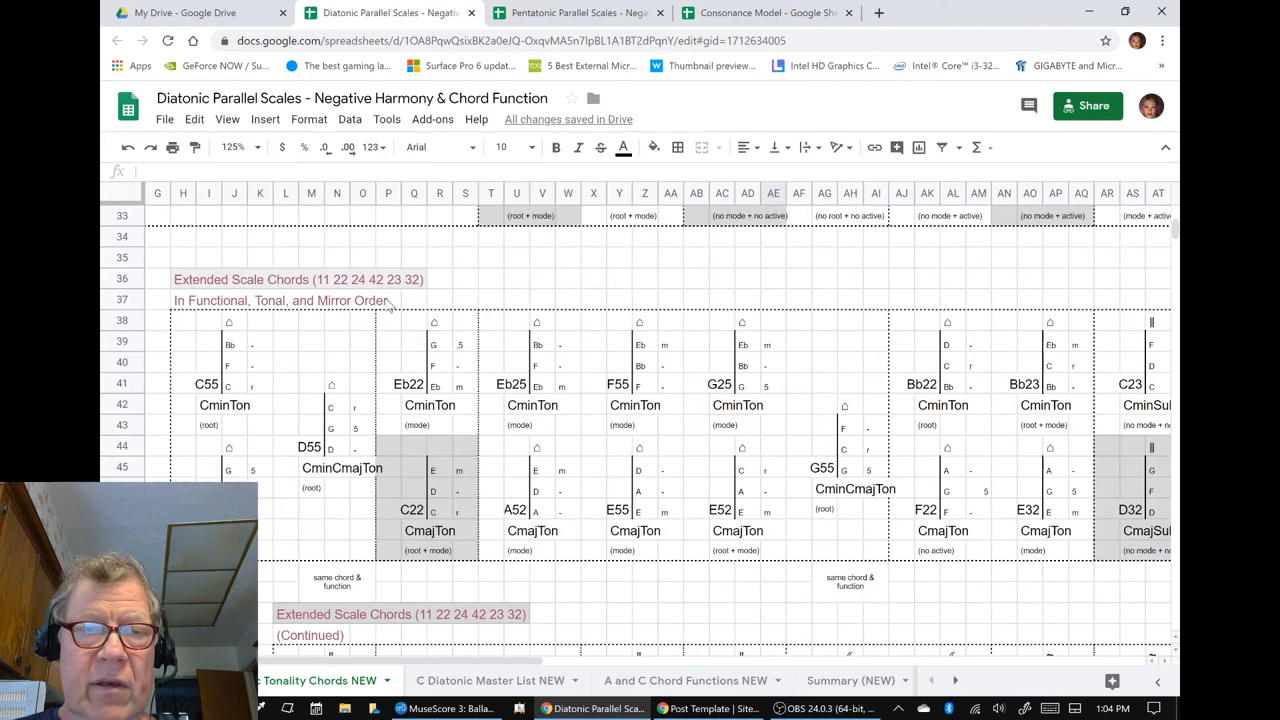
scroll(up, 3)
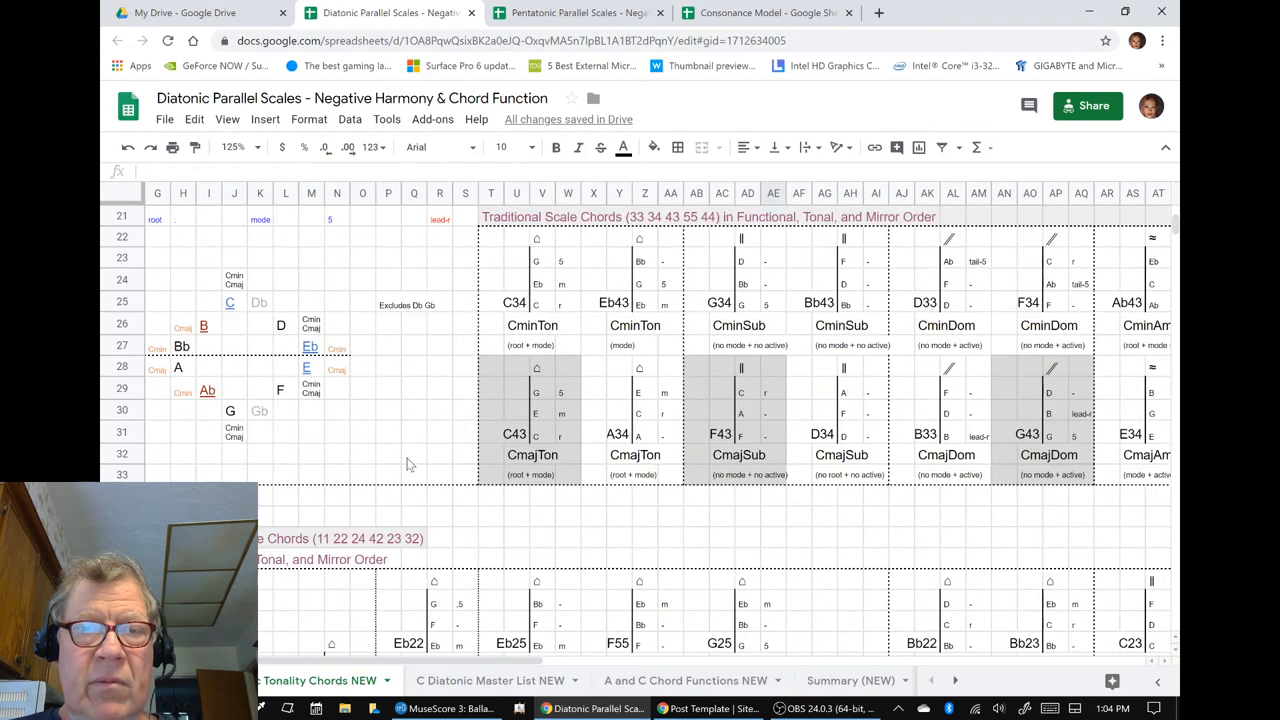
scroll(up, 3)
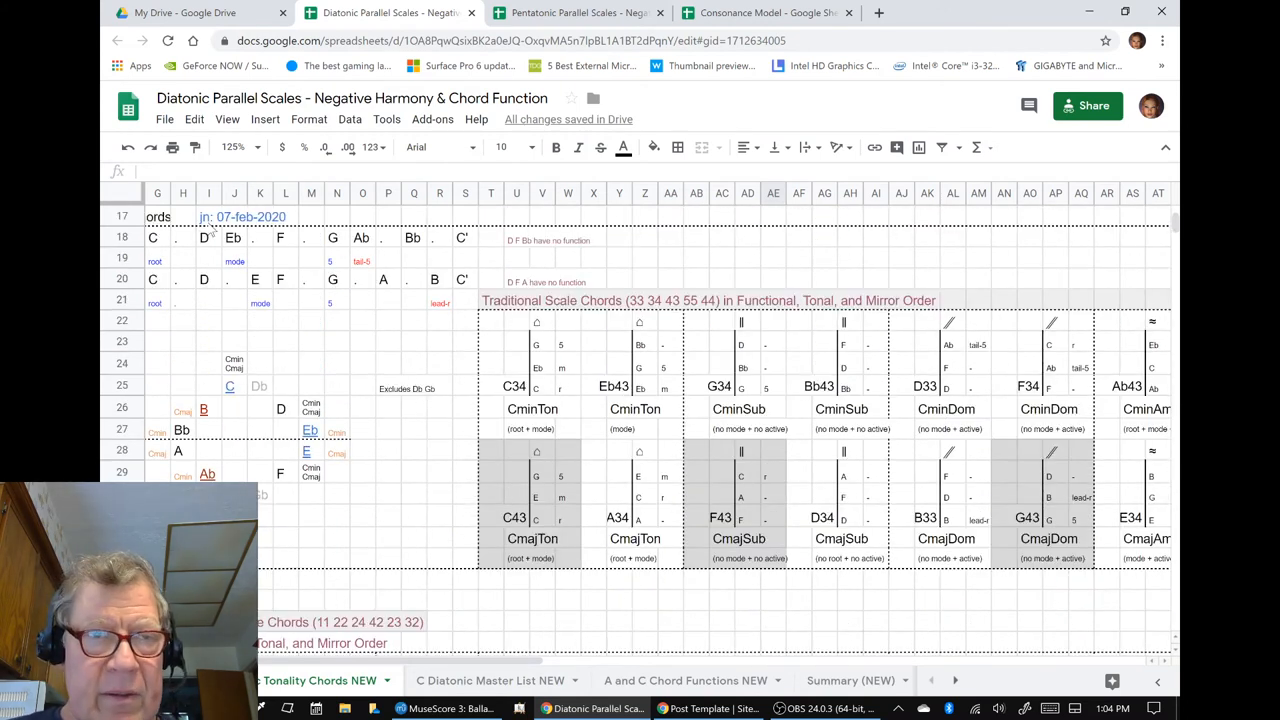
click(240, 216)
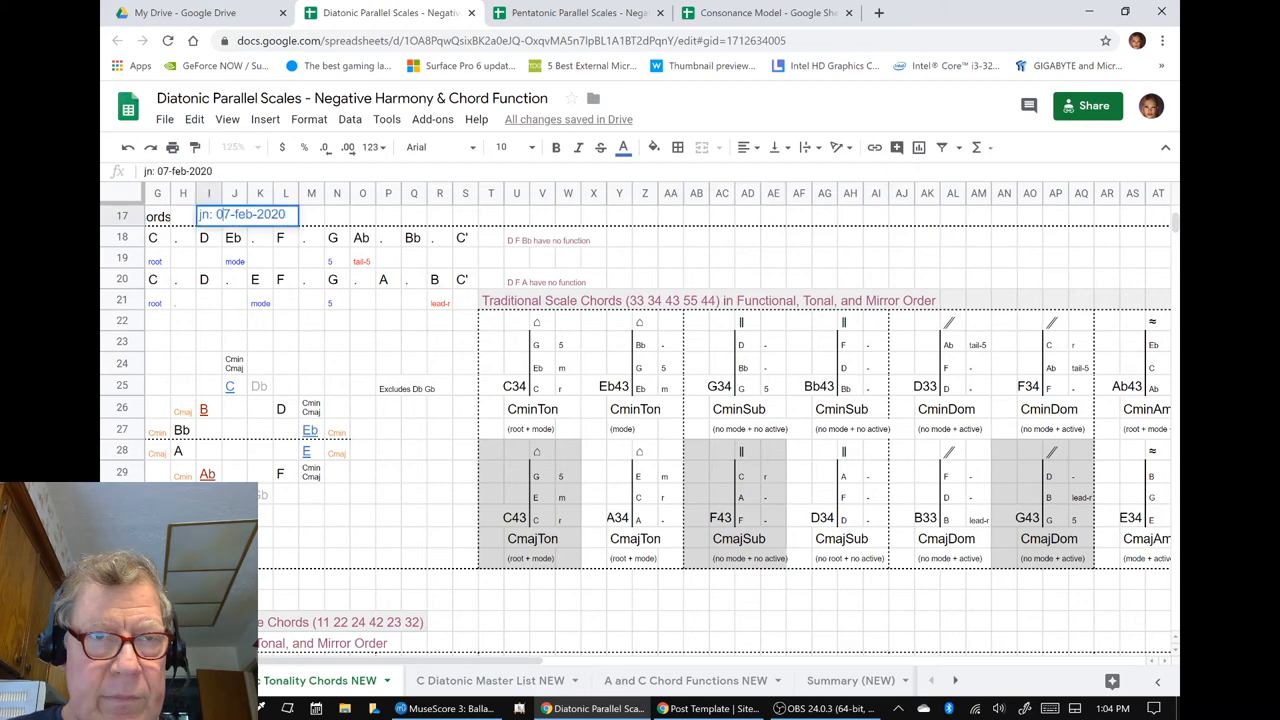
text(2-feb-2020)
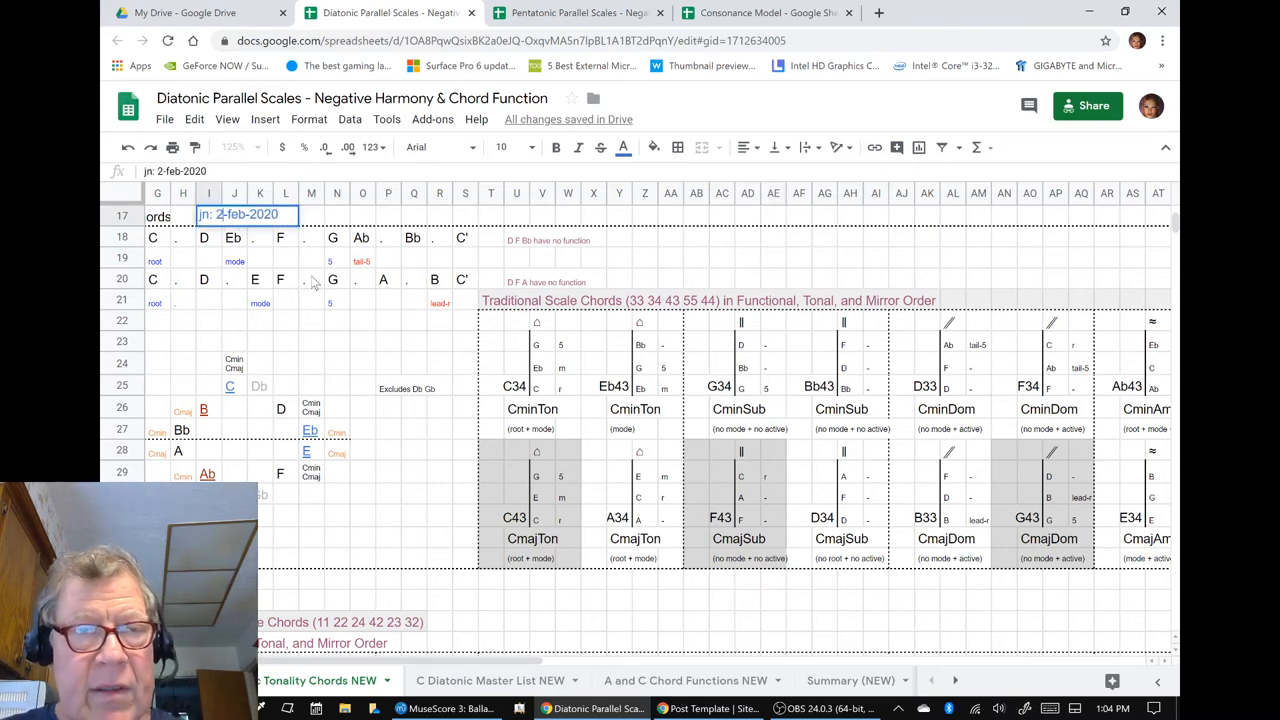
text(2)
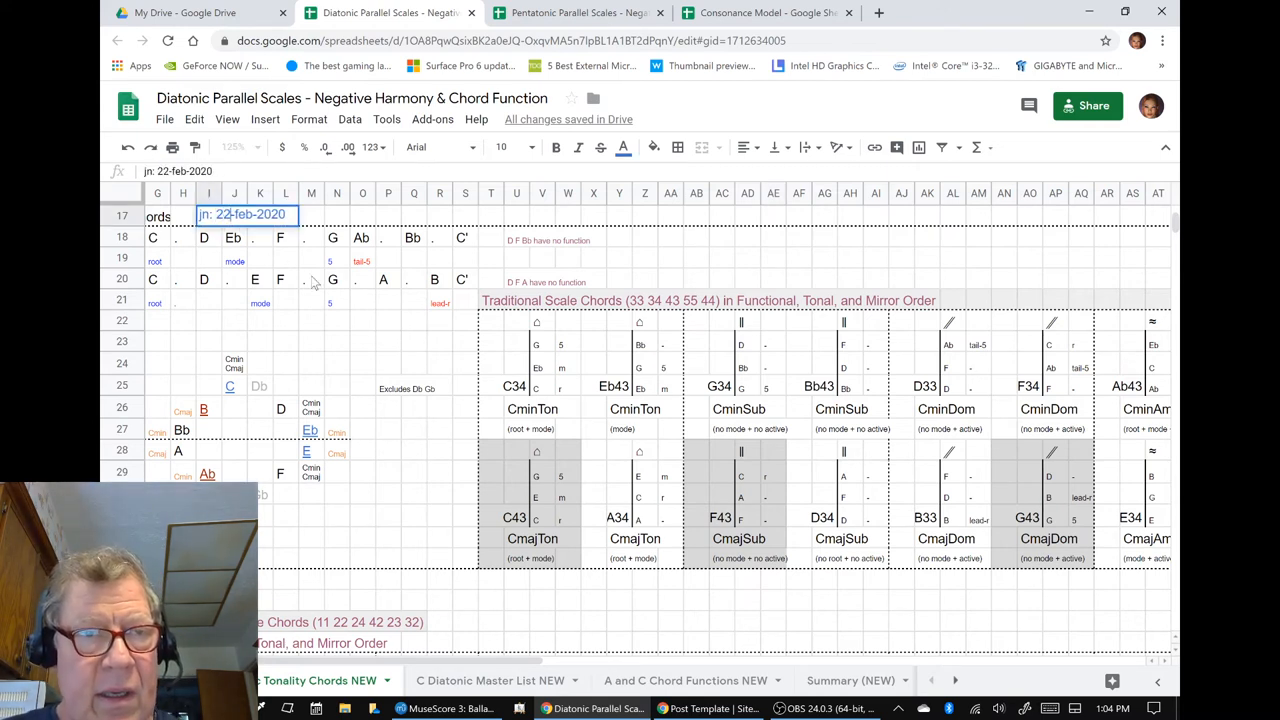
scroll(down, 3)
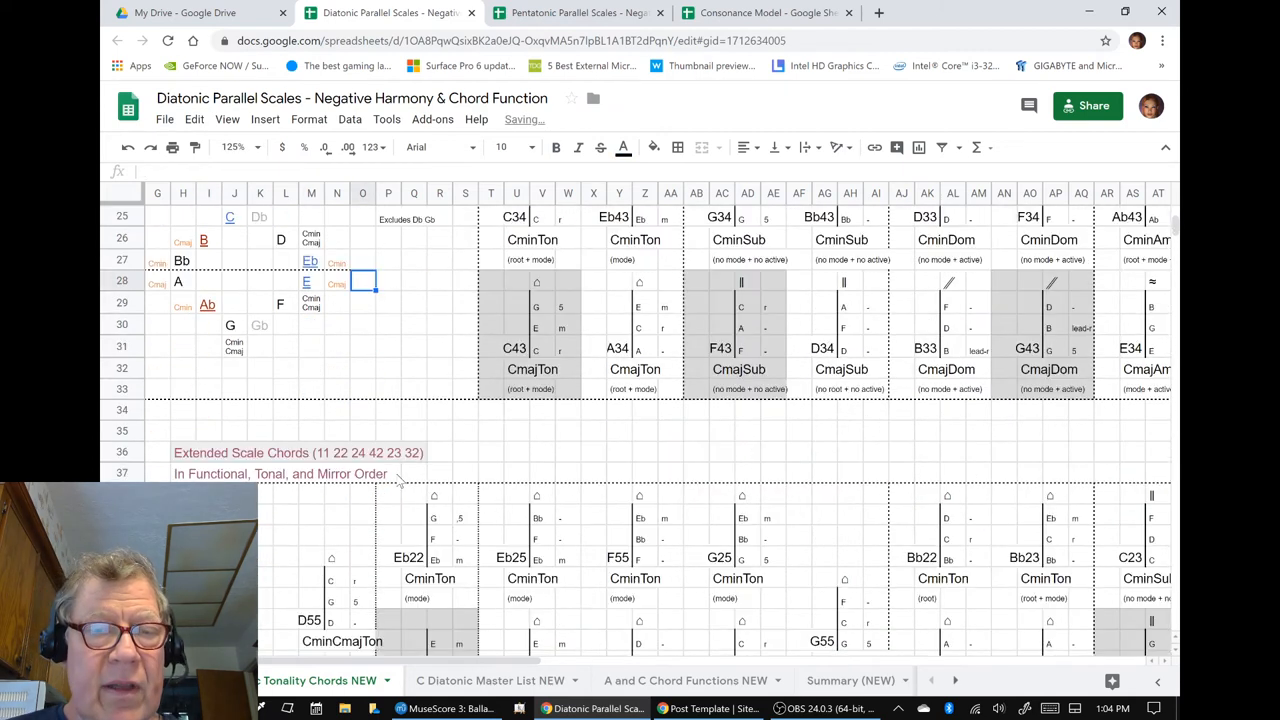
scroll(down, 3)
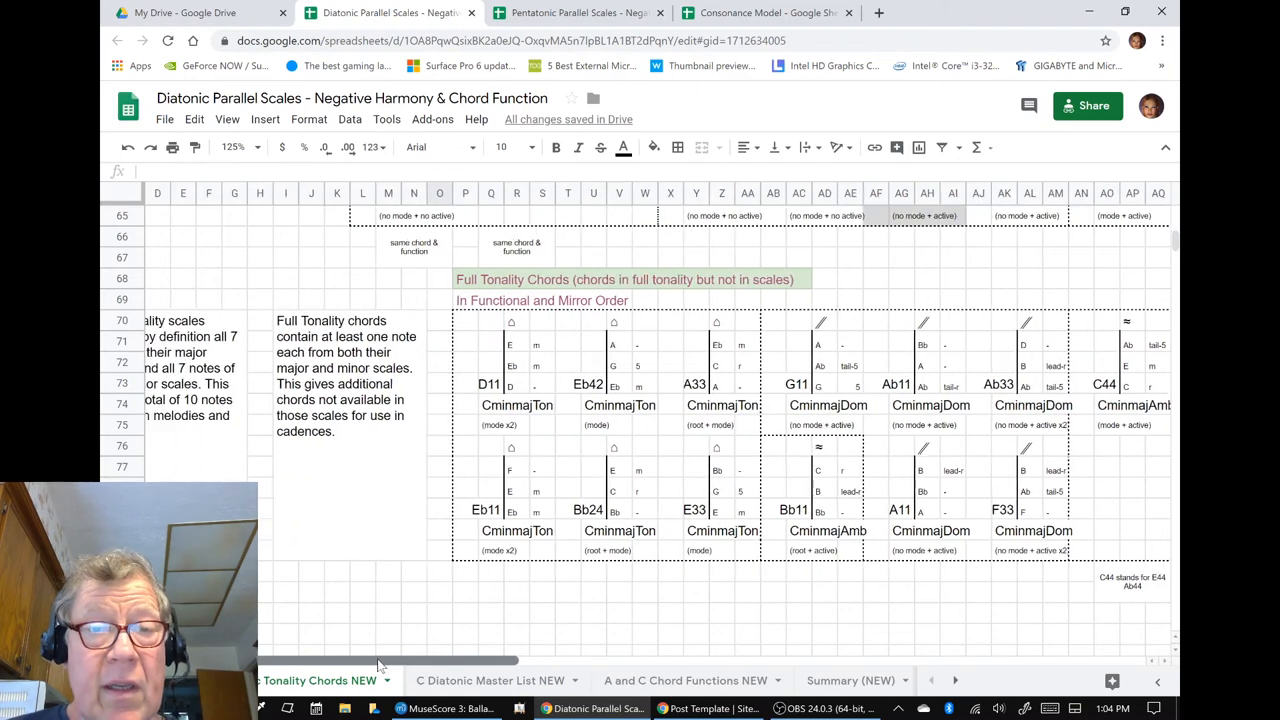
scroll(left, 3)
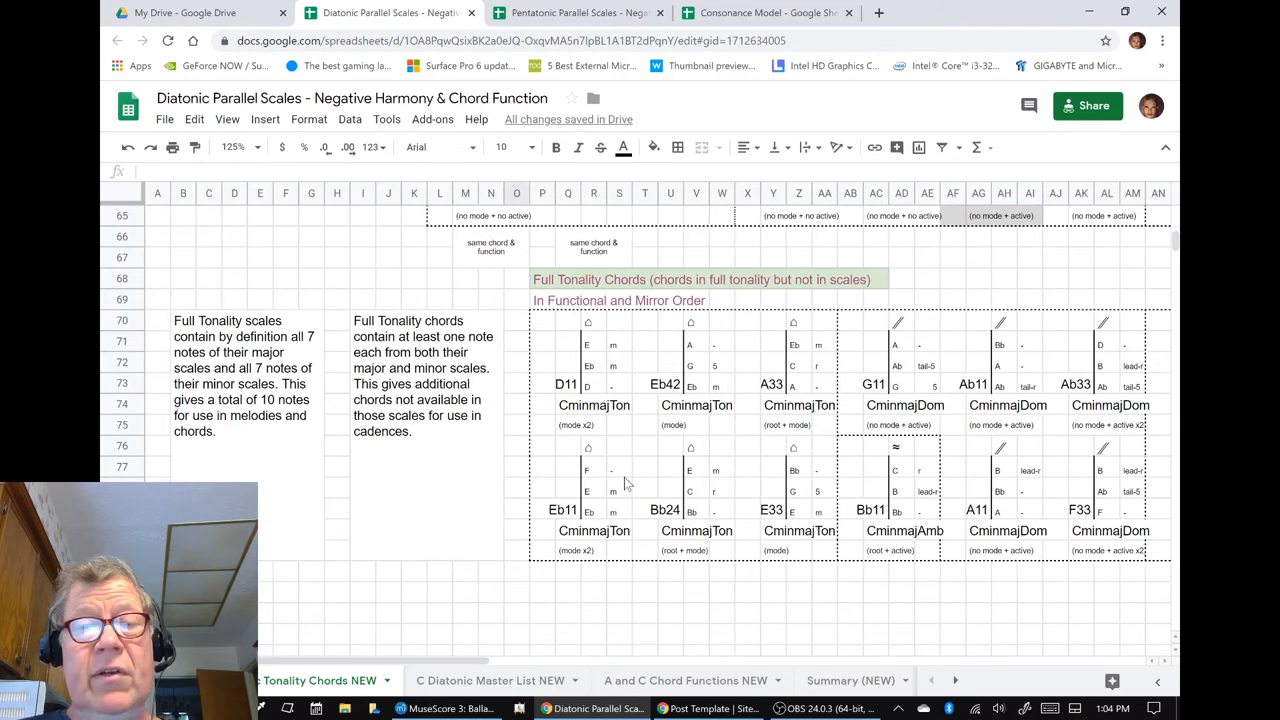
mouse_move(640, 352)
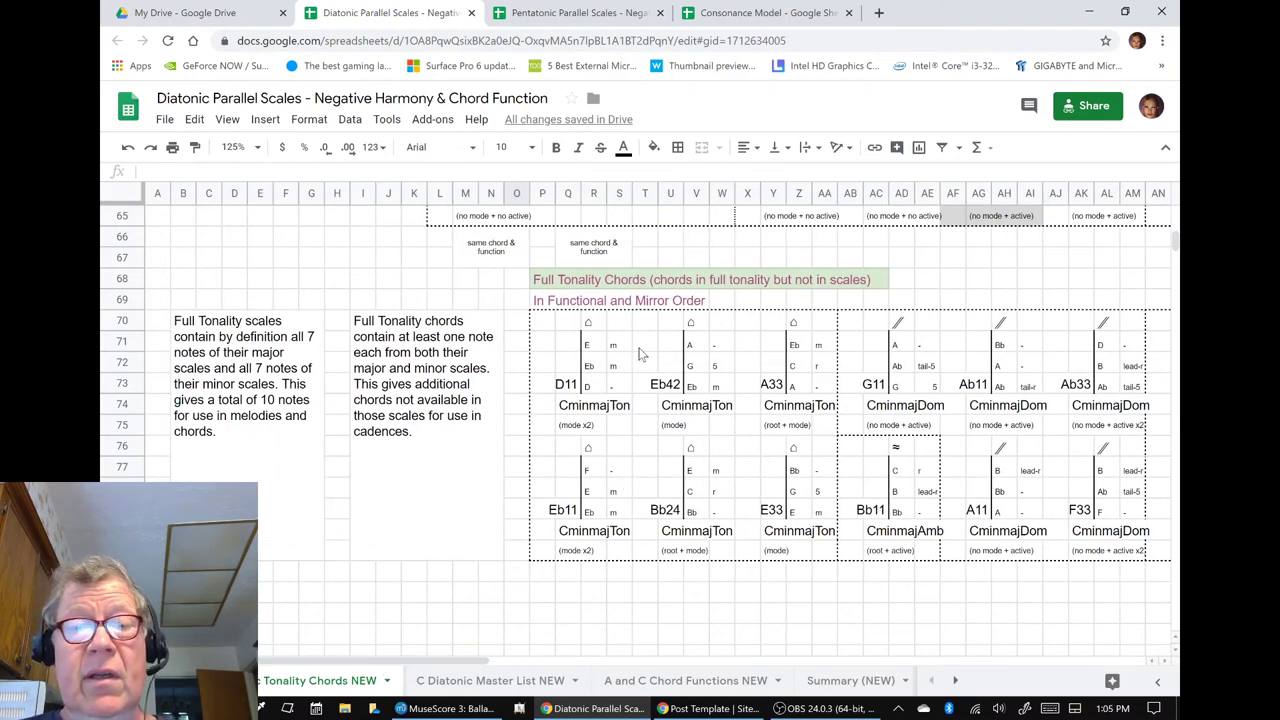
click(542, 320)
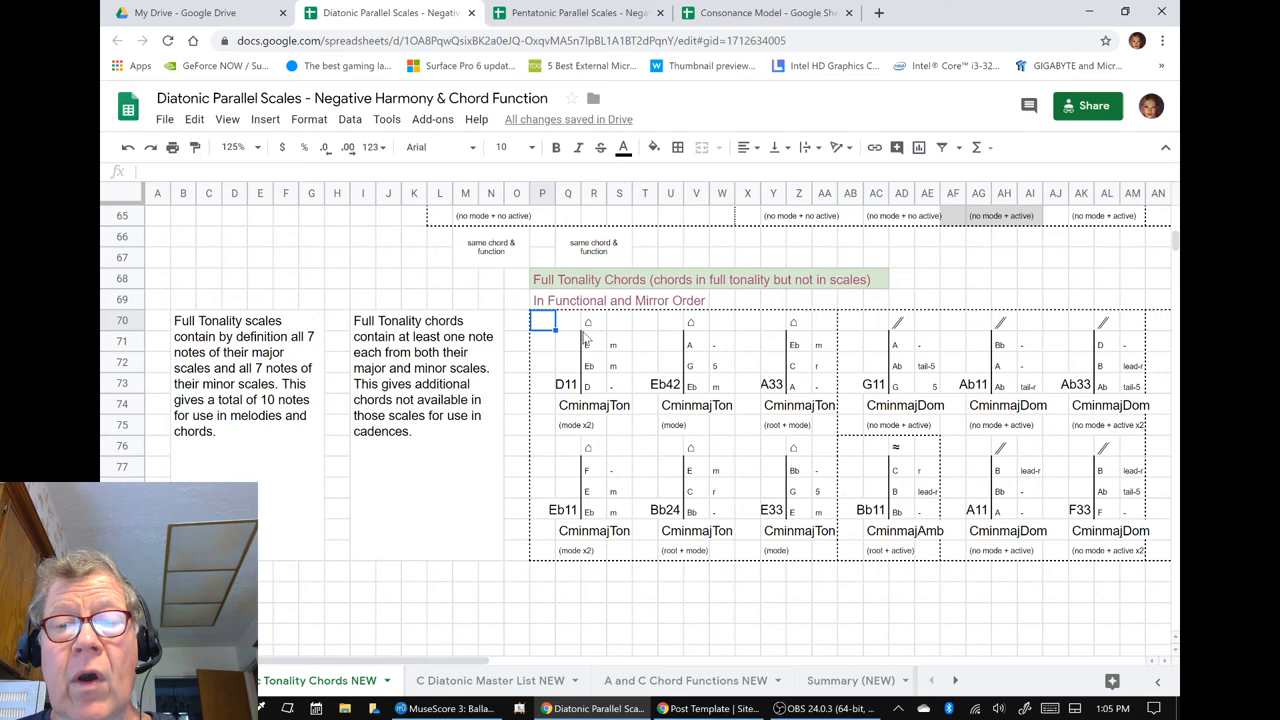
scroll(up, 3)
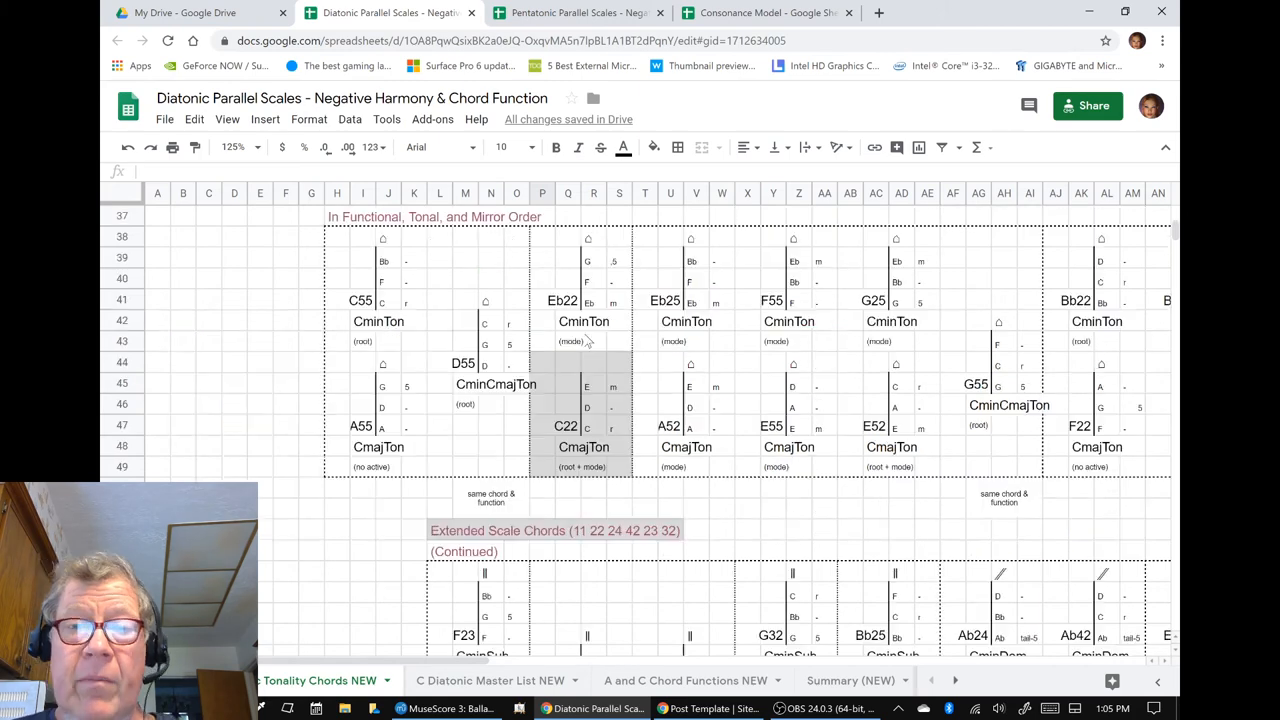
Step: Review the chord tables from the top down to the Full Tonality Chords table with its notes
scroll(up, 3)
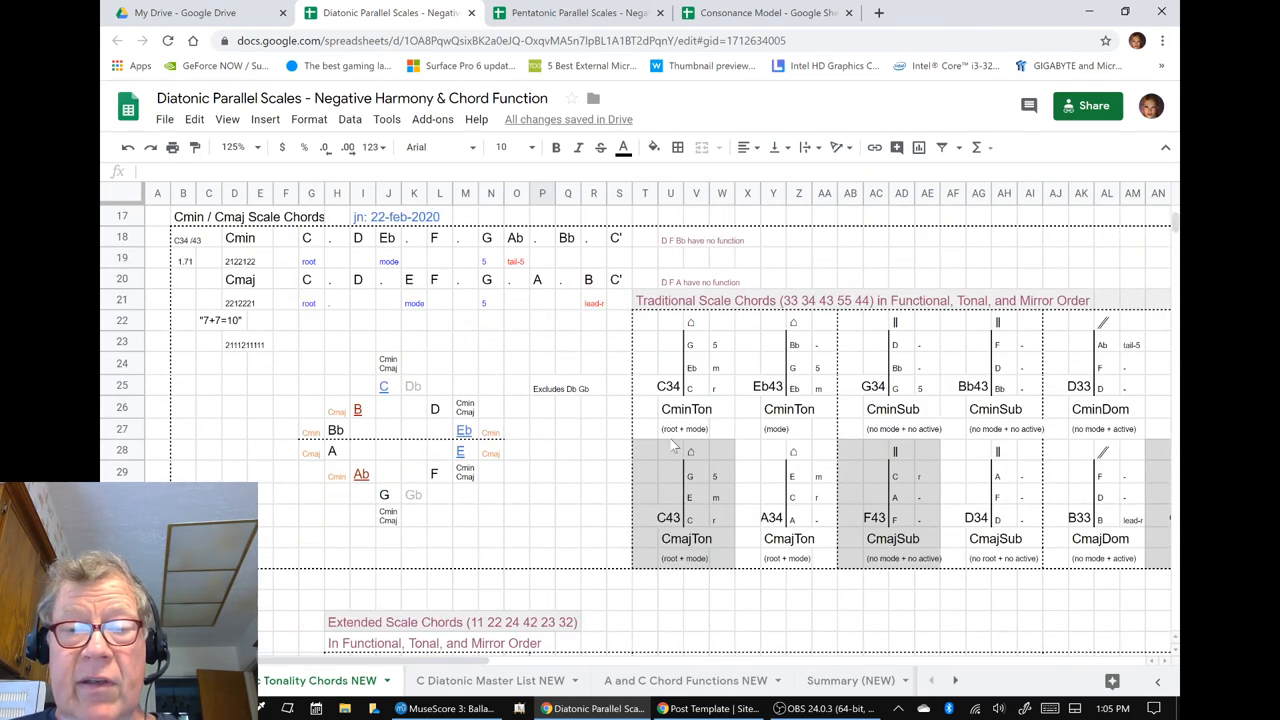
click(850, 450)
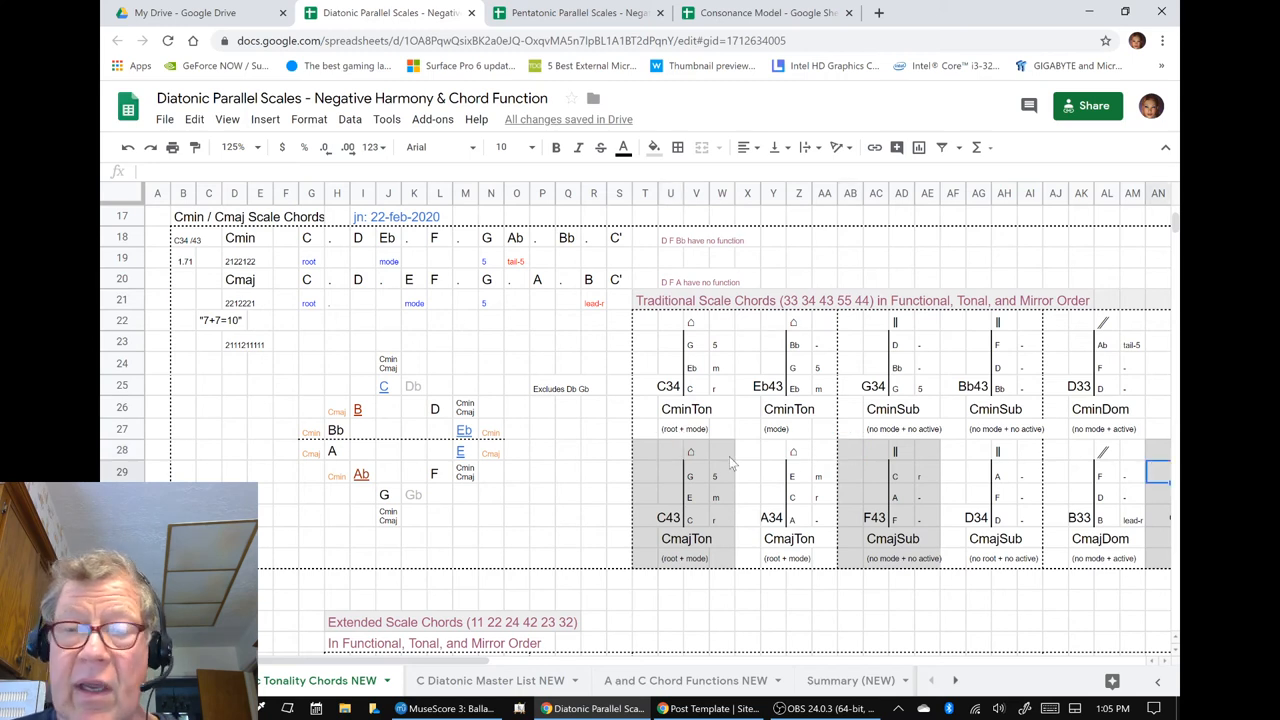
scroll(down, 3)
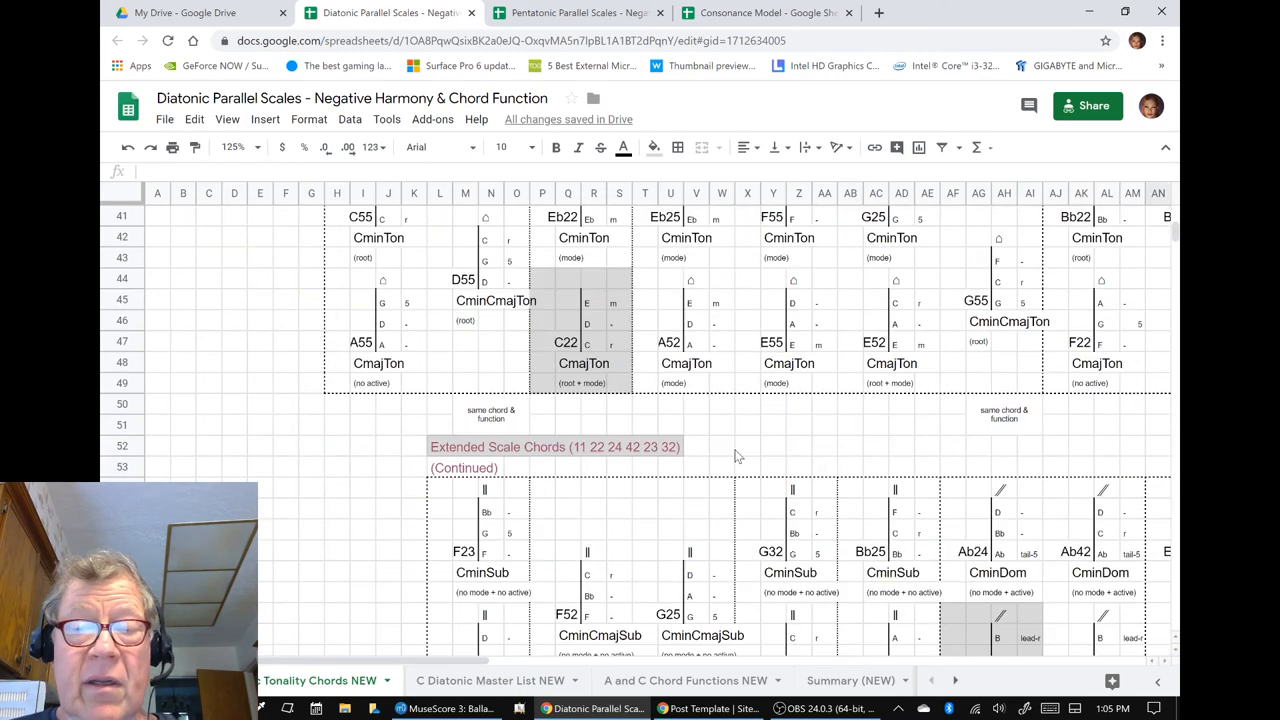
scroll(down, 3)
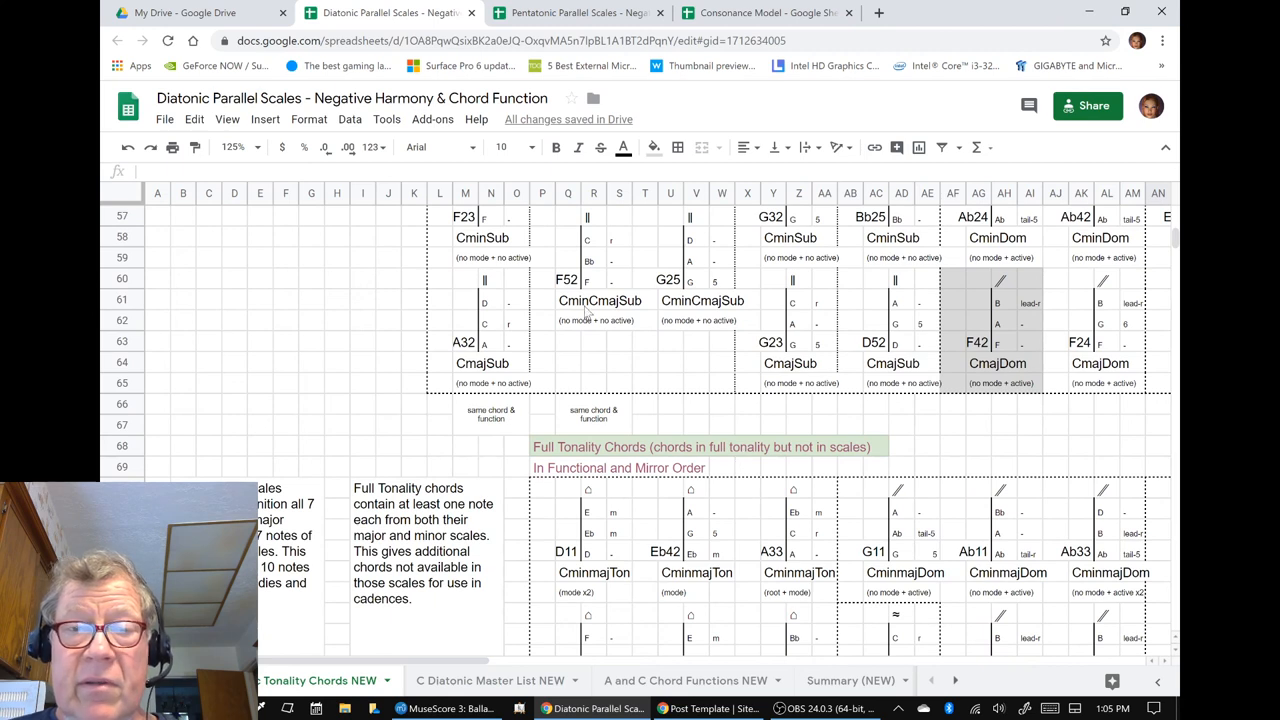
scroll(down, 3)
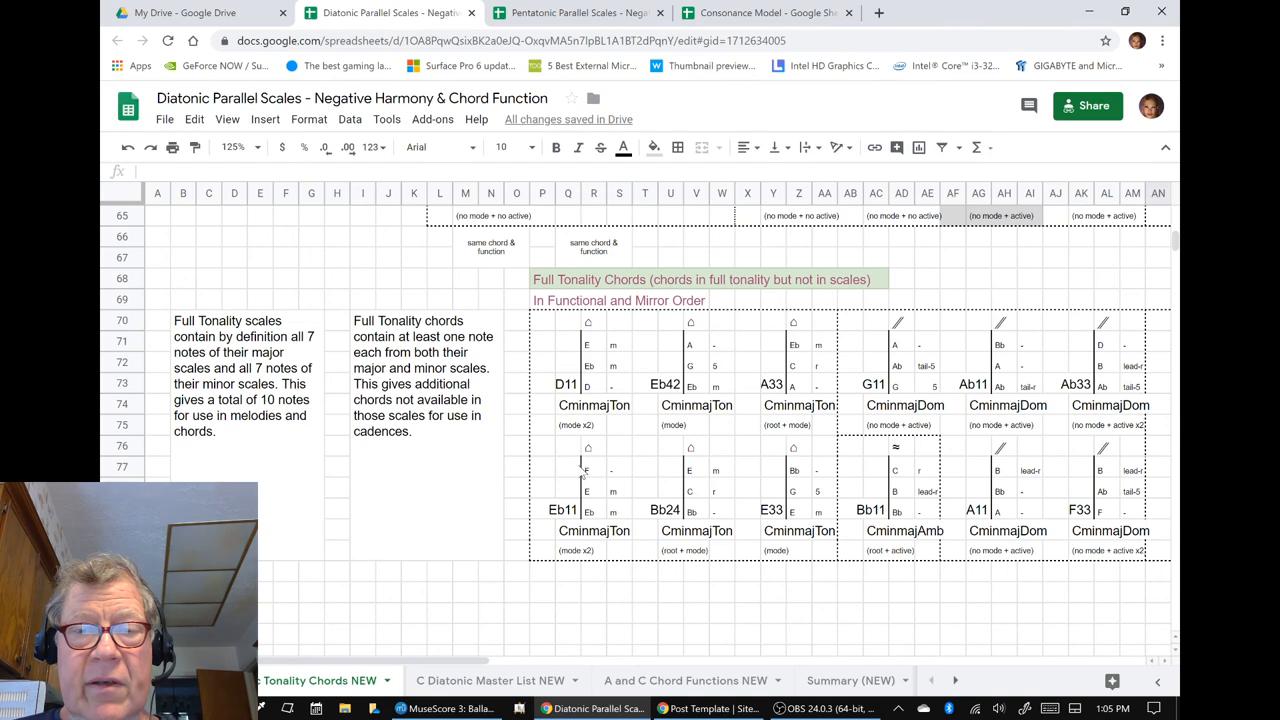
mouse_move(578, 470)
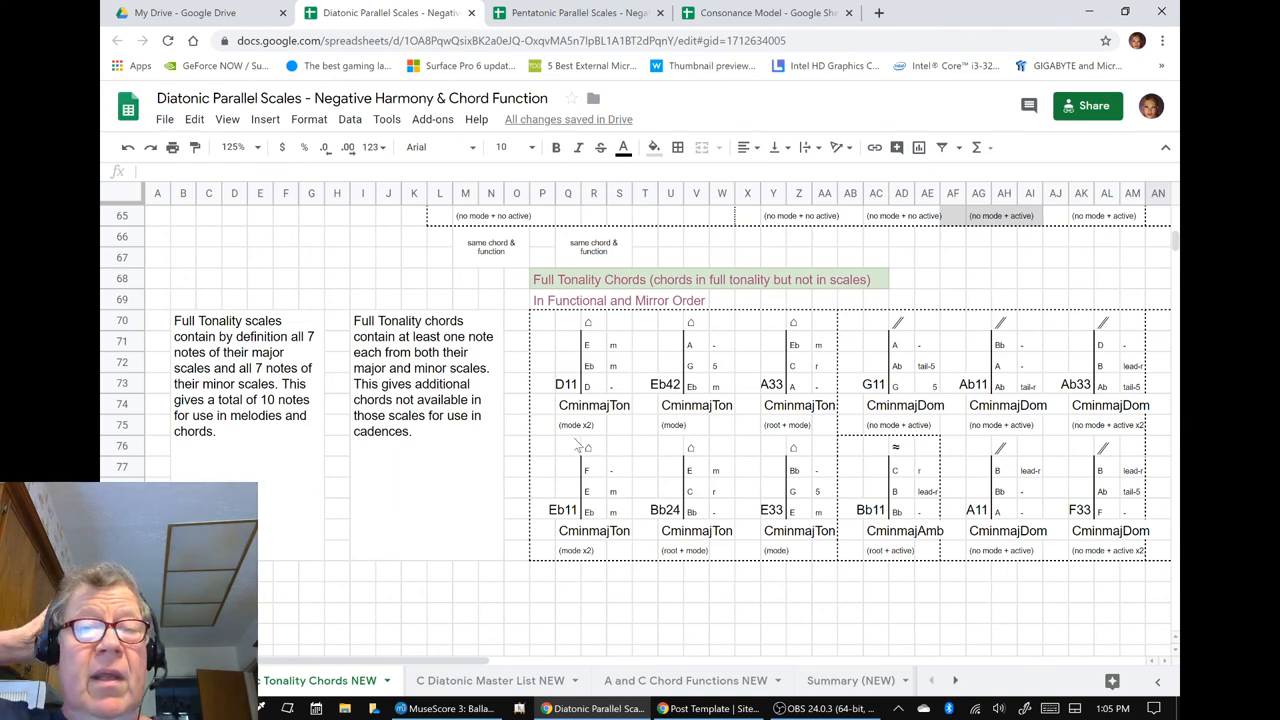
mouse_move(572, 448)
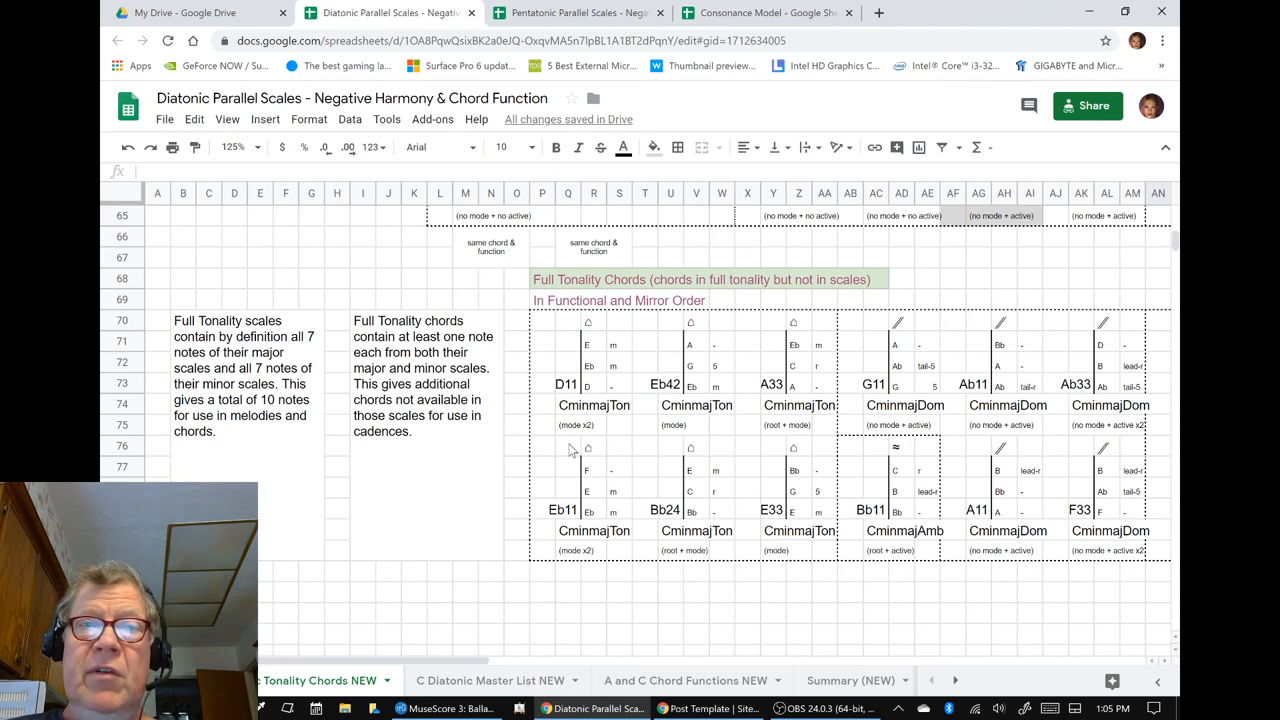